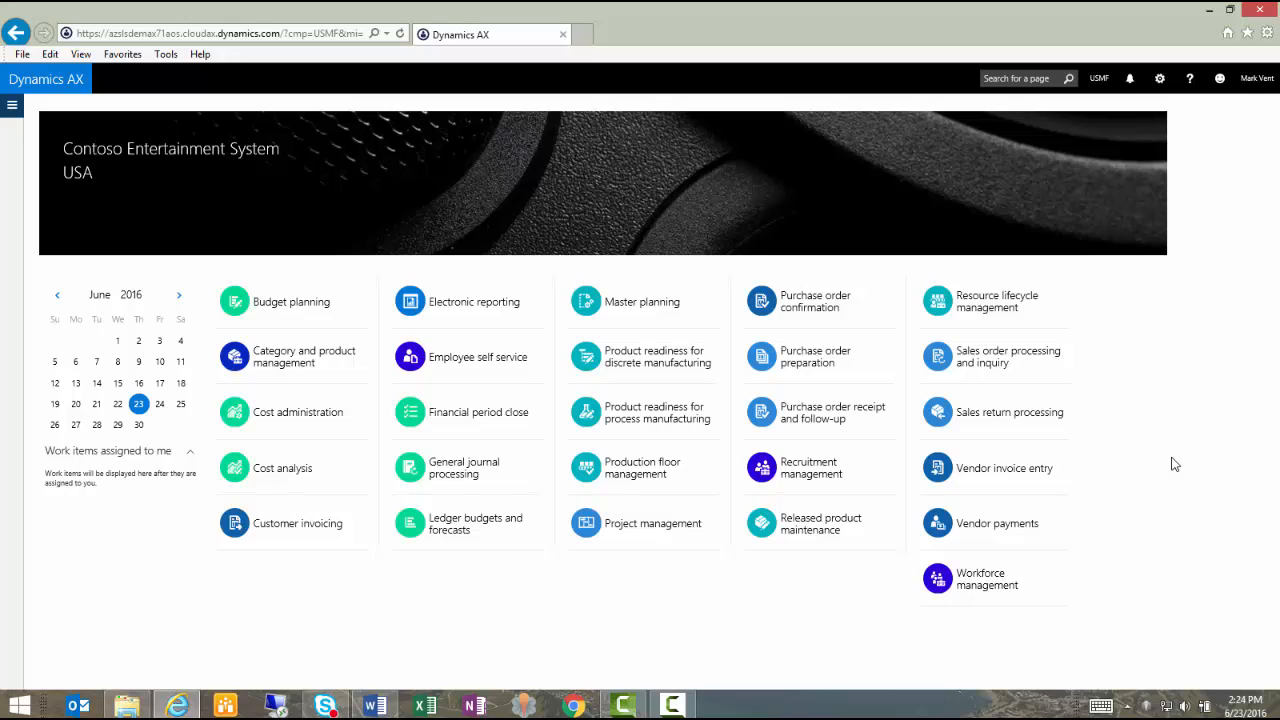
mouse_move(1128, 454)
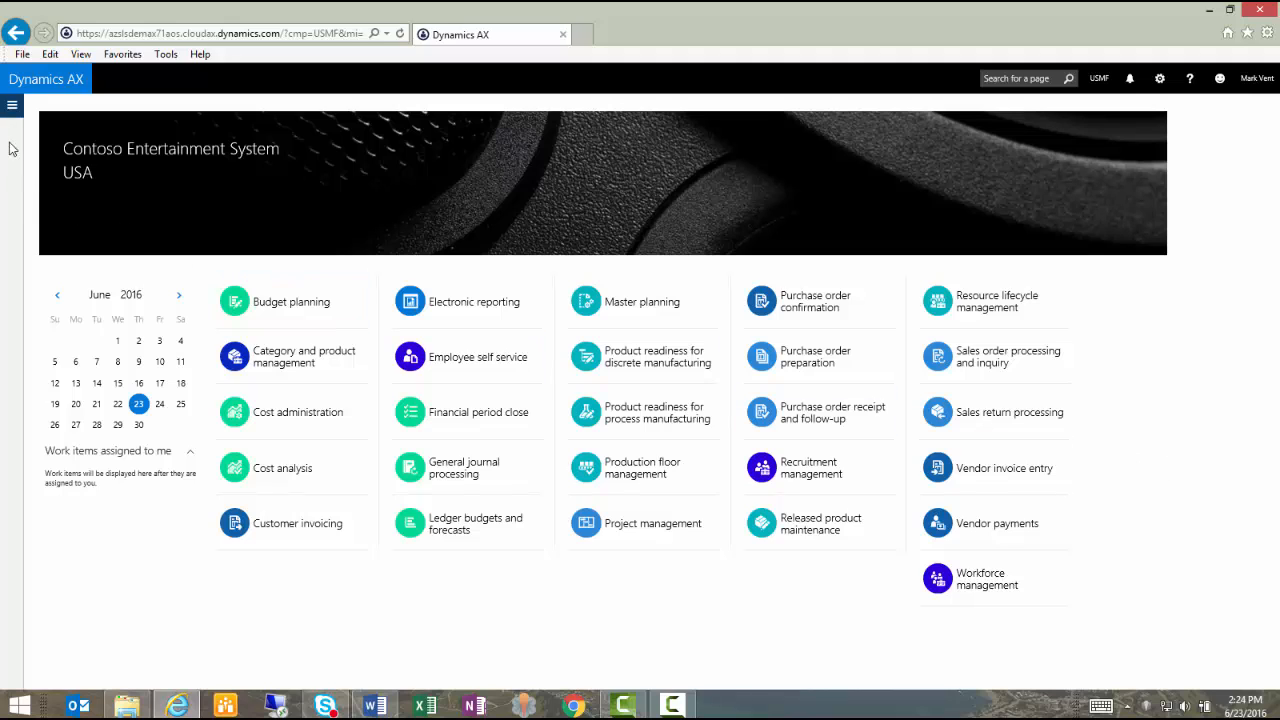
- Show the navigation pane listing modules and pages
click(12, 106)
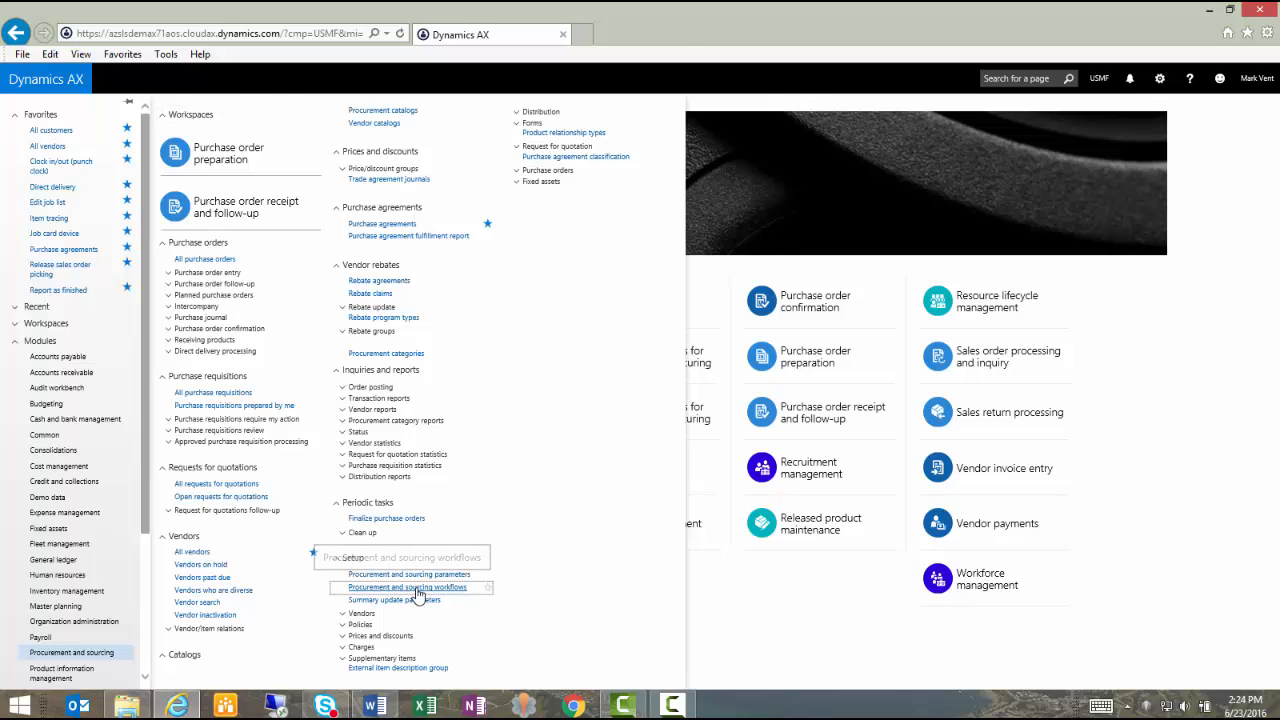
- Go to the Procurement and sourcing workflows list page
click(406, 588)
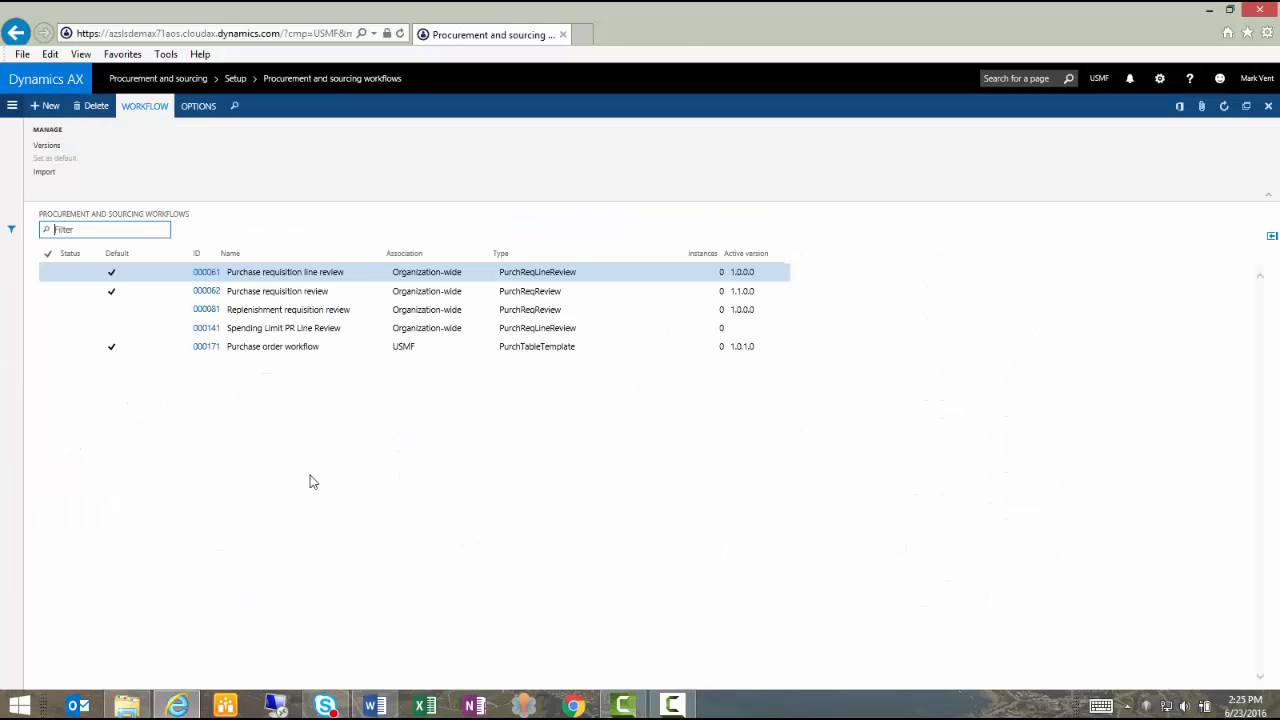
mouse_move(300, 448)
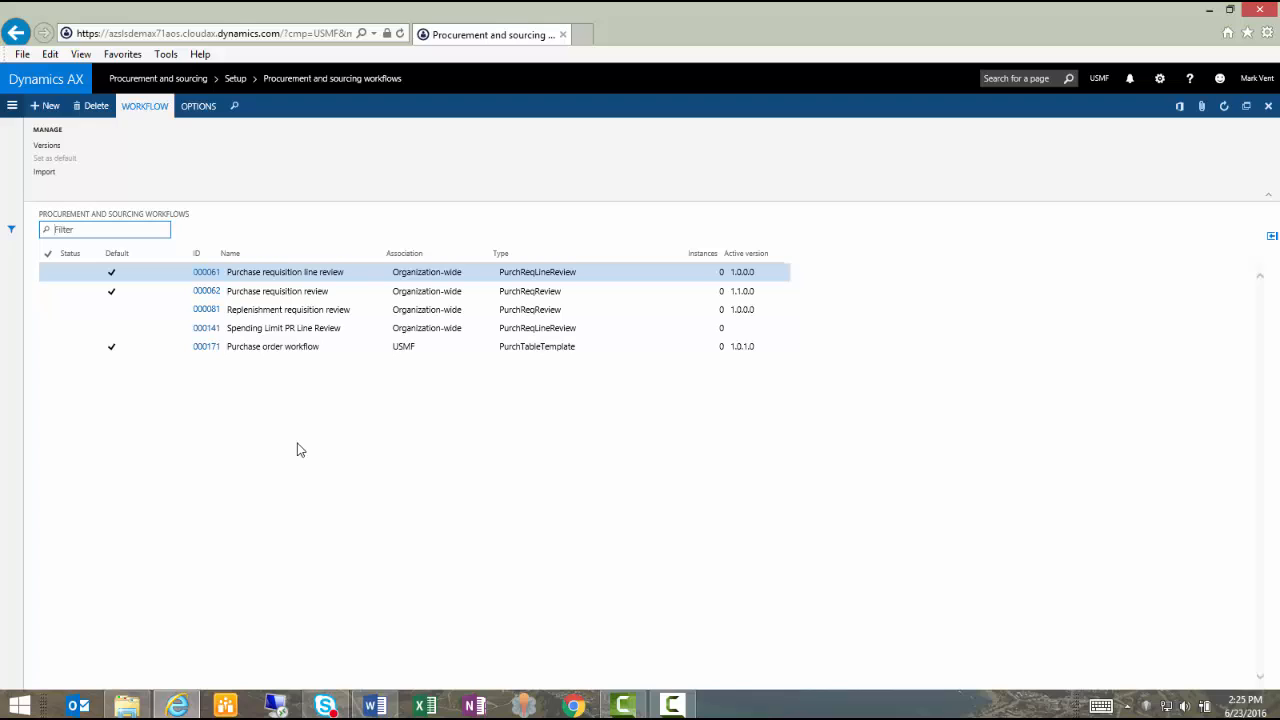
mouse_move(276, 406)
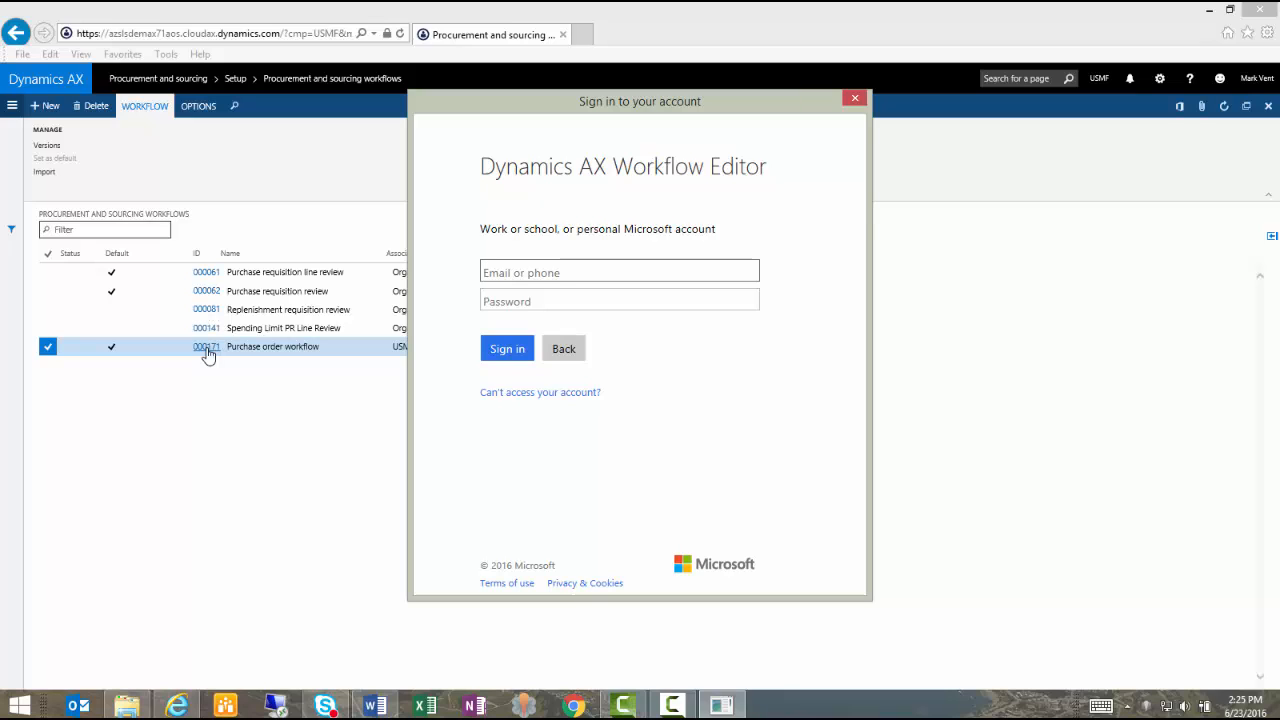
- Sign in to the Workflow Editor and hide the errors and warnings pane
click(620, 272)
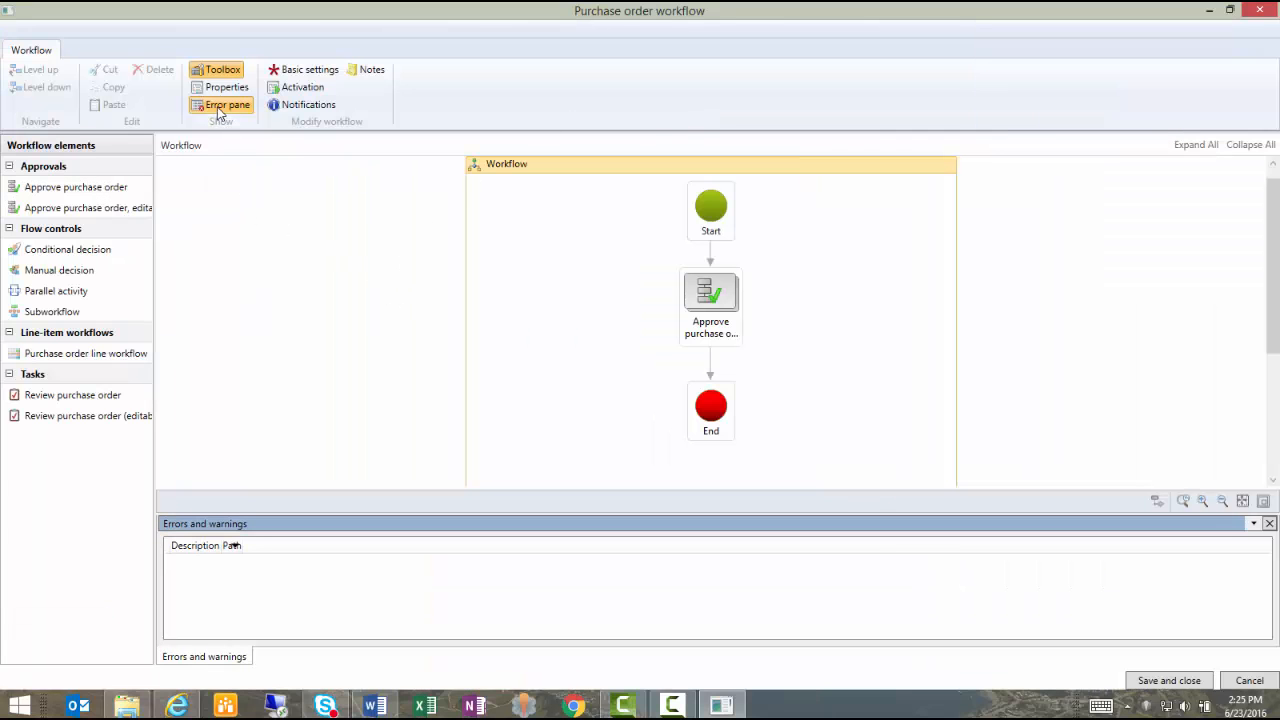
click(228, 104)
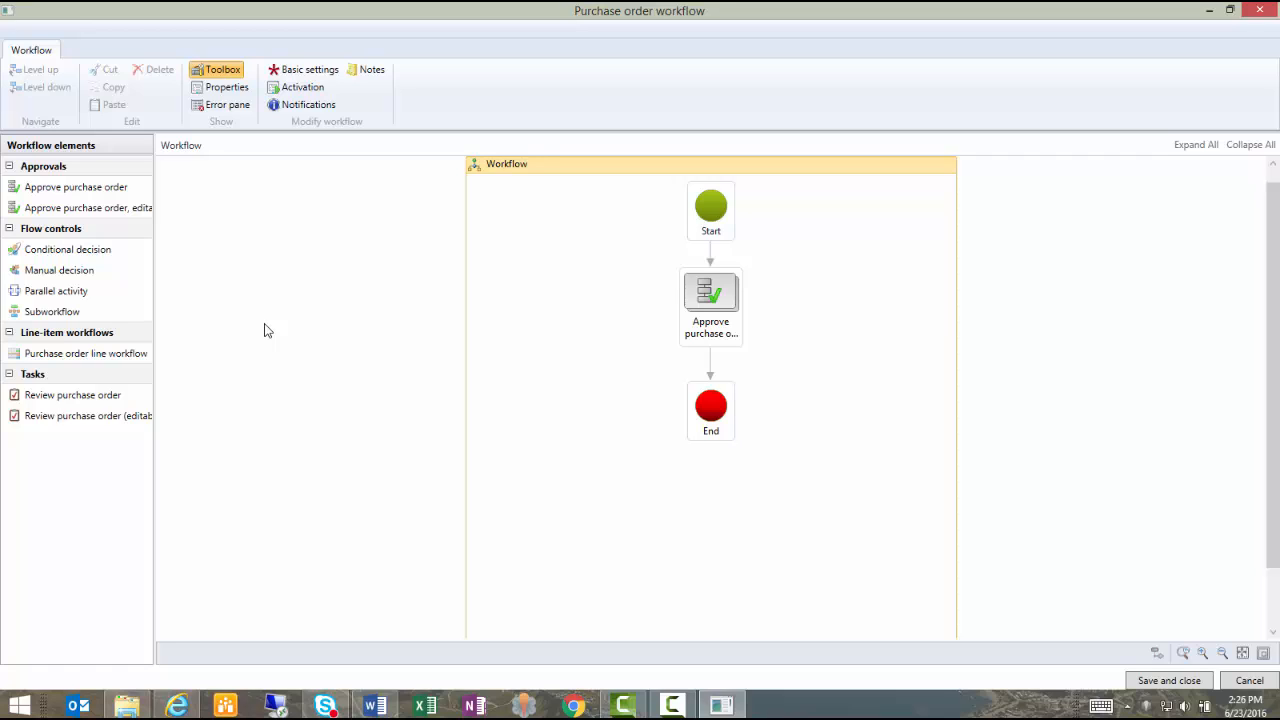
mouse_move(270, 326)
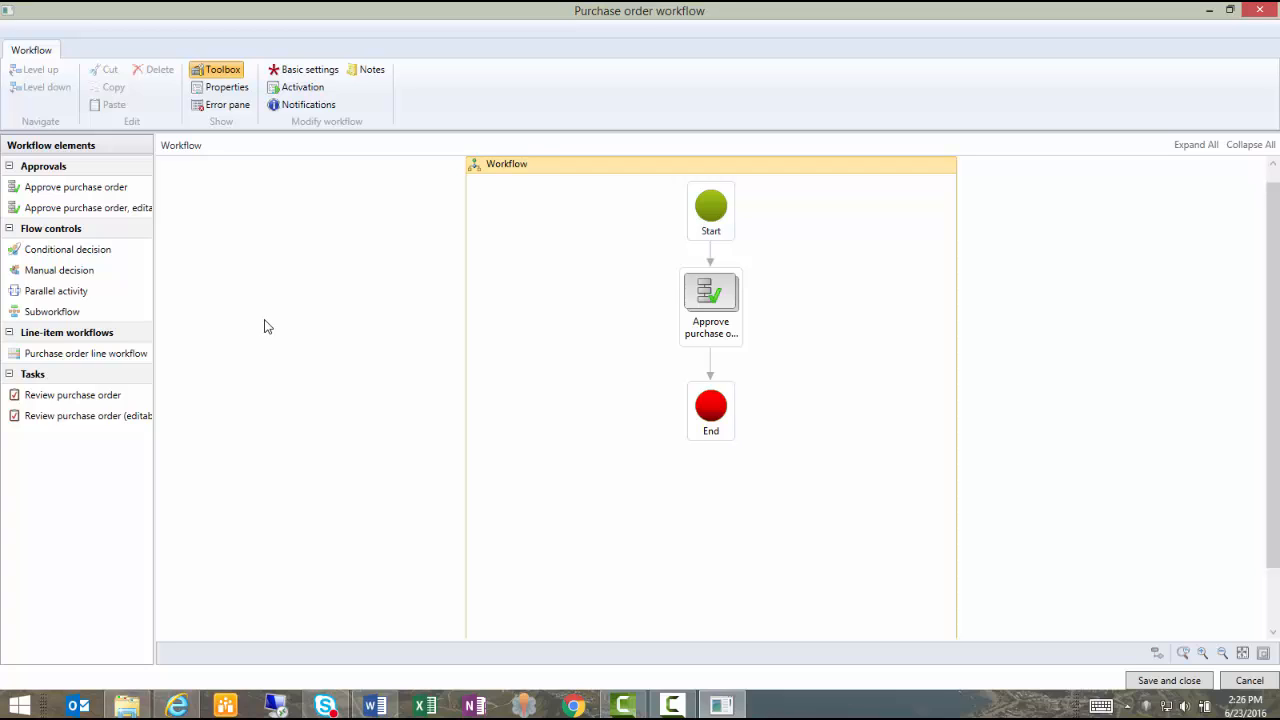
mouse_move(556, 188)
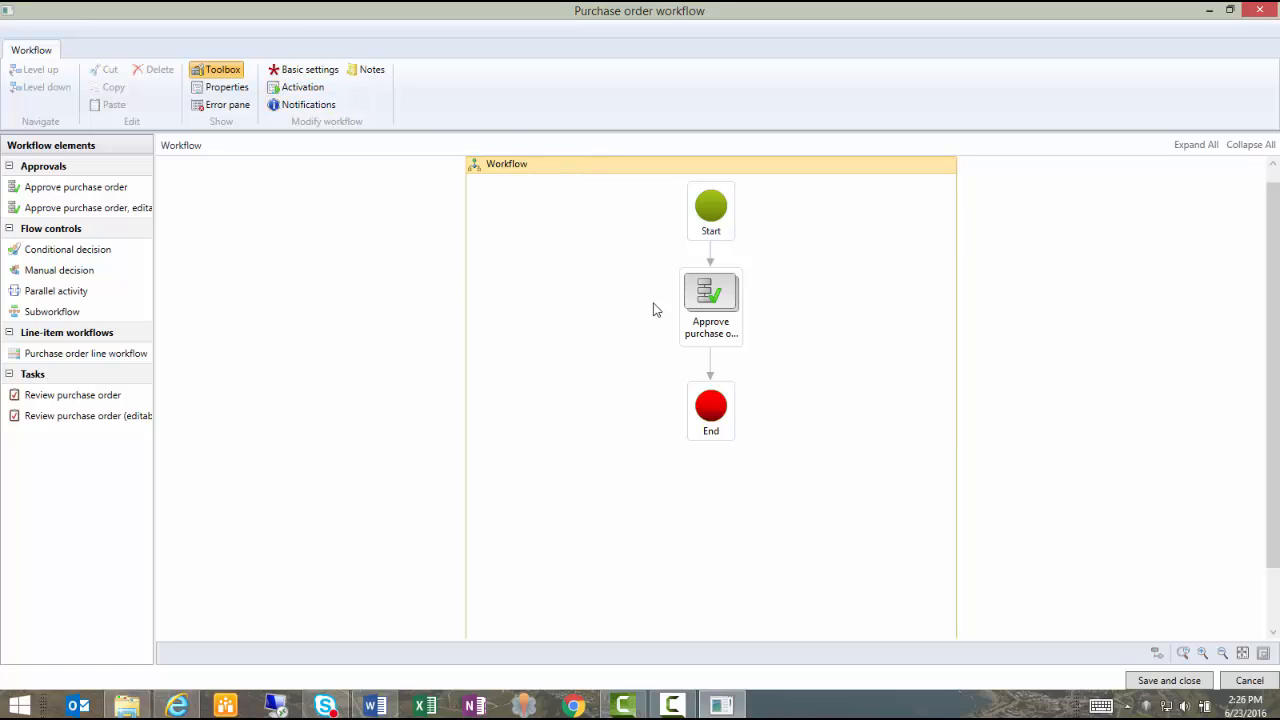
- Drill into the Approve purchase order element to reveal its Step 1
click(710, 296)
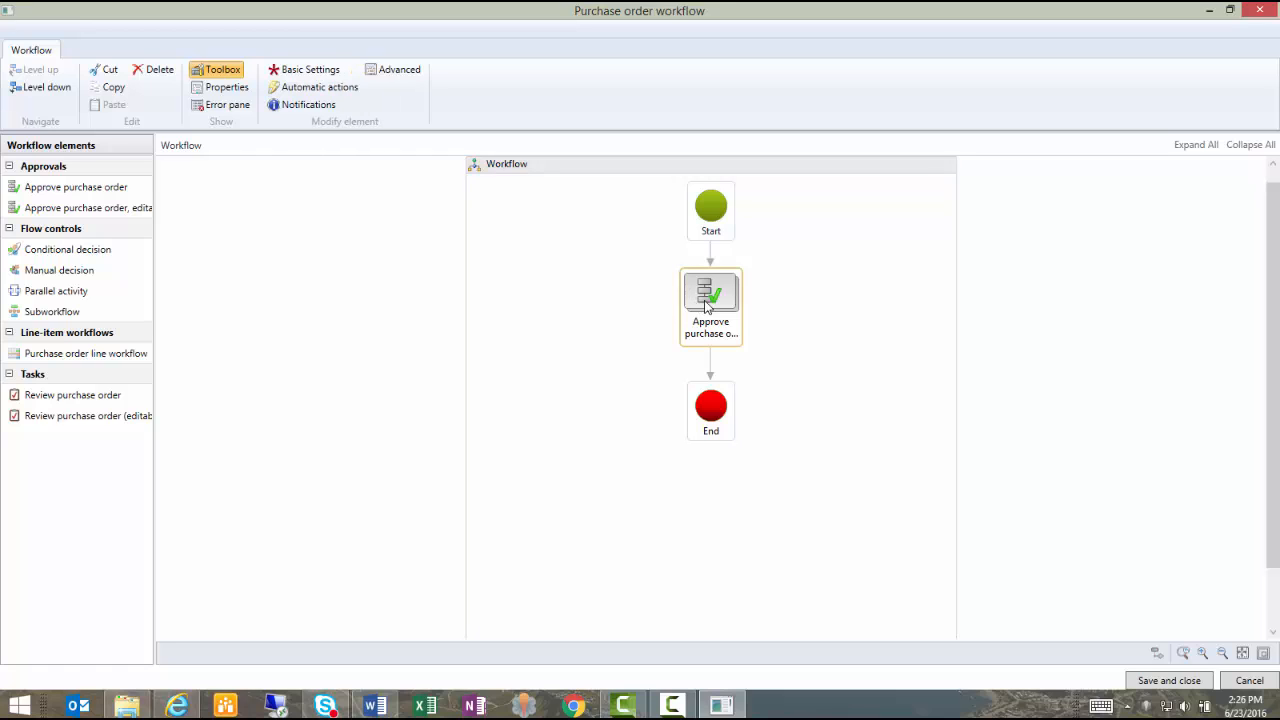
mouse_move(408, 278)
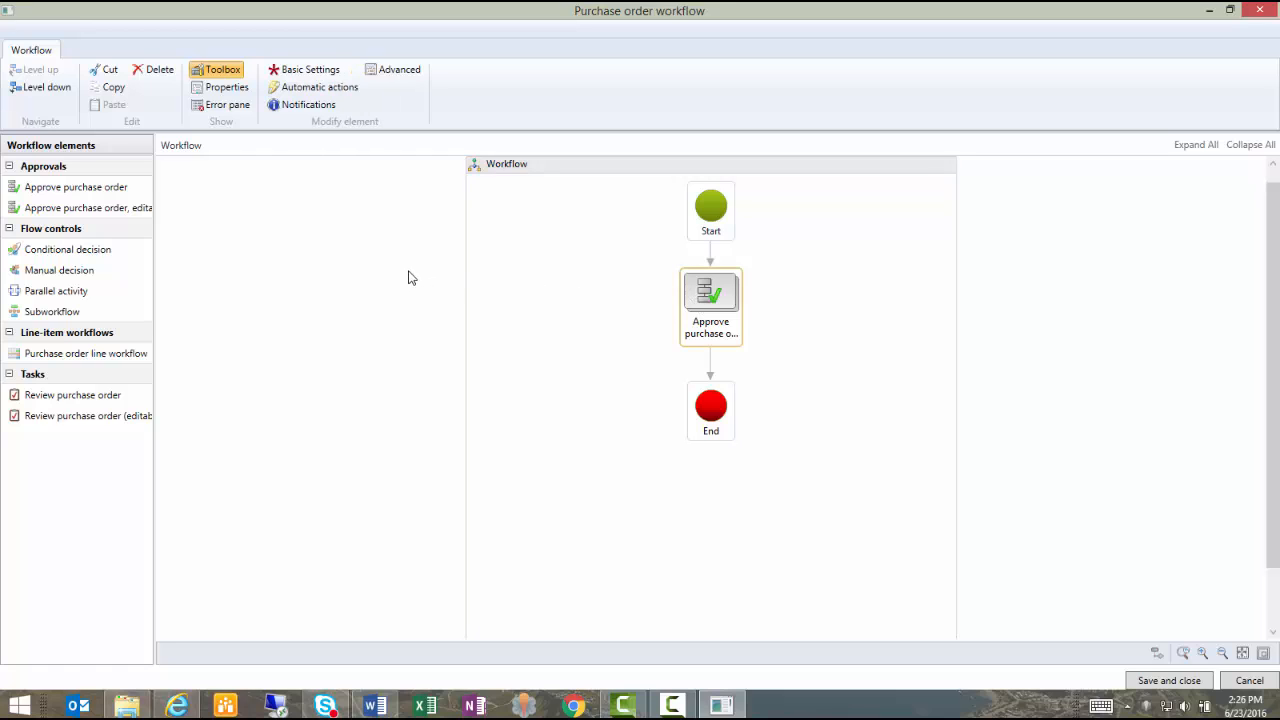
mouse_move(320, 88)
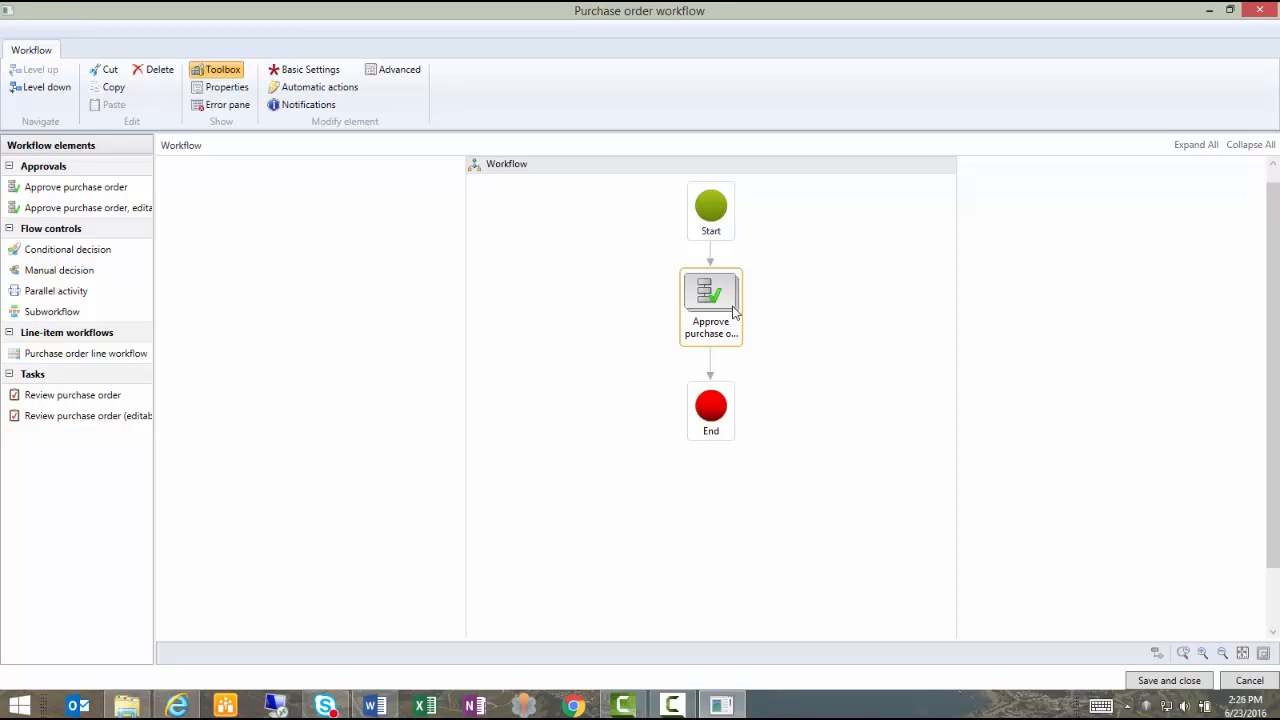
double_click(710, 296)
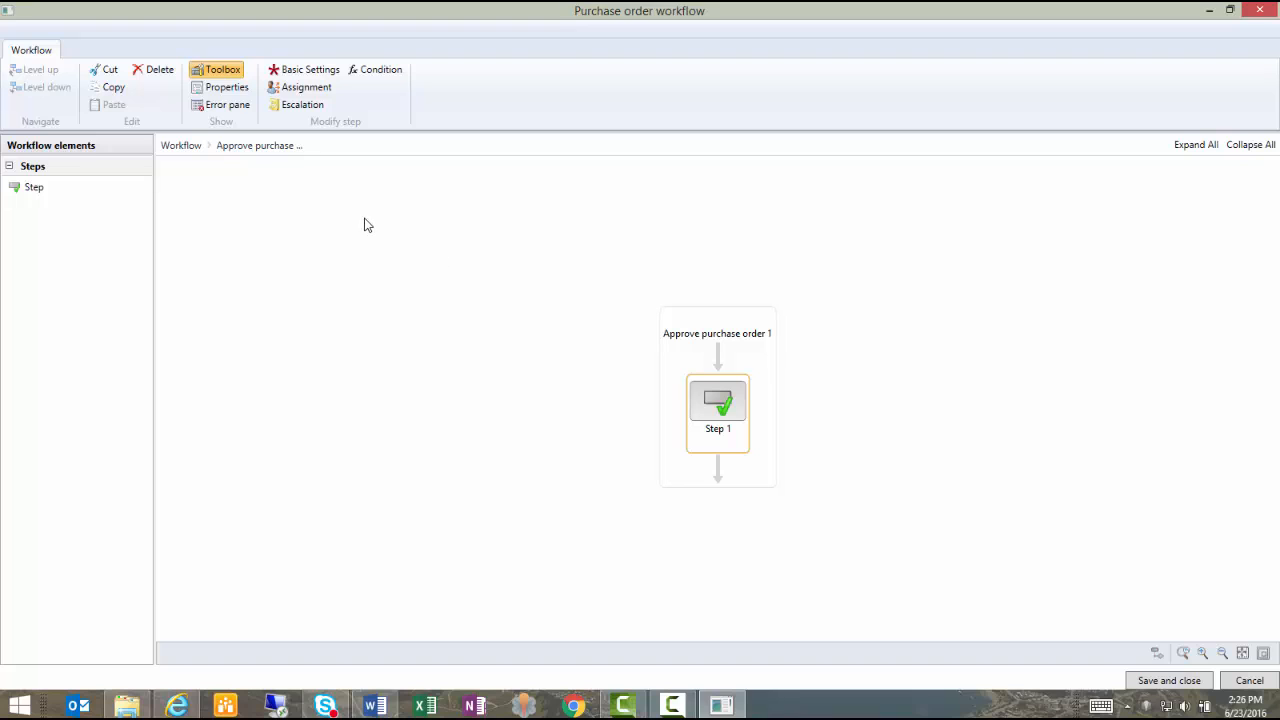
mouse_move(306, 88)
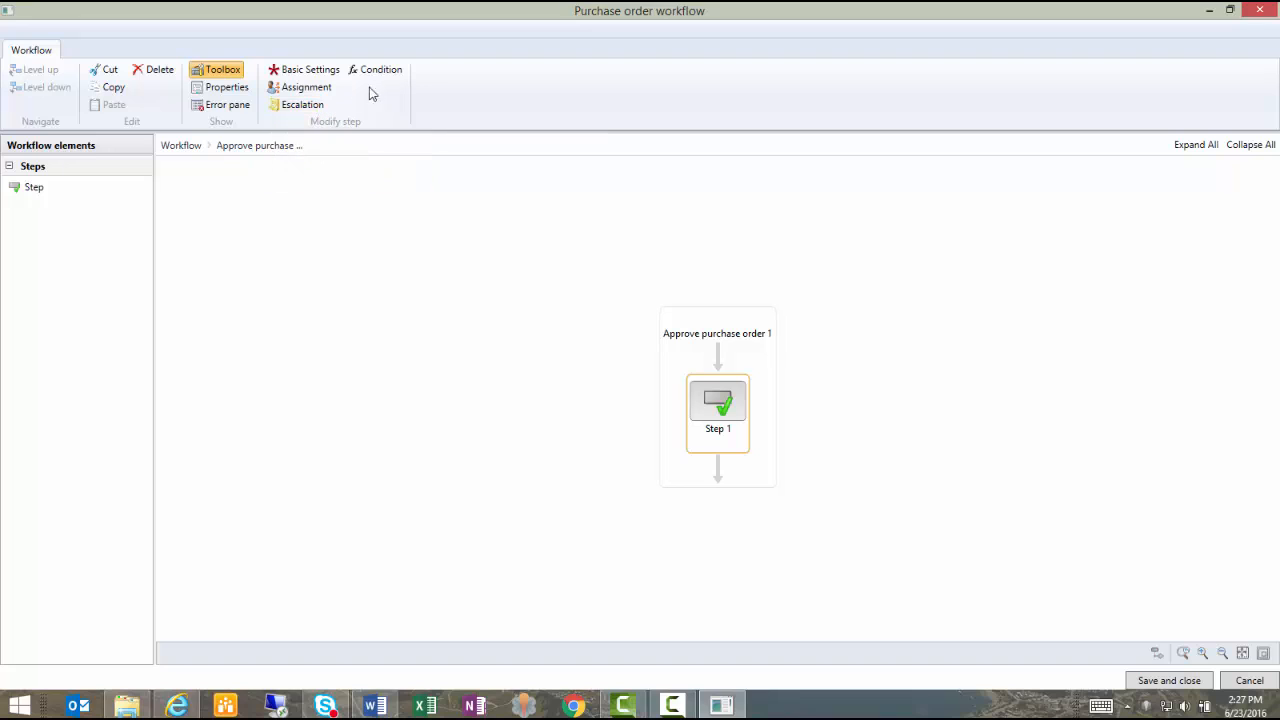
- Review Step 1's assignment (type User, user INGA) in its properties and close them
click(380, 68)
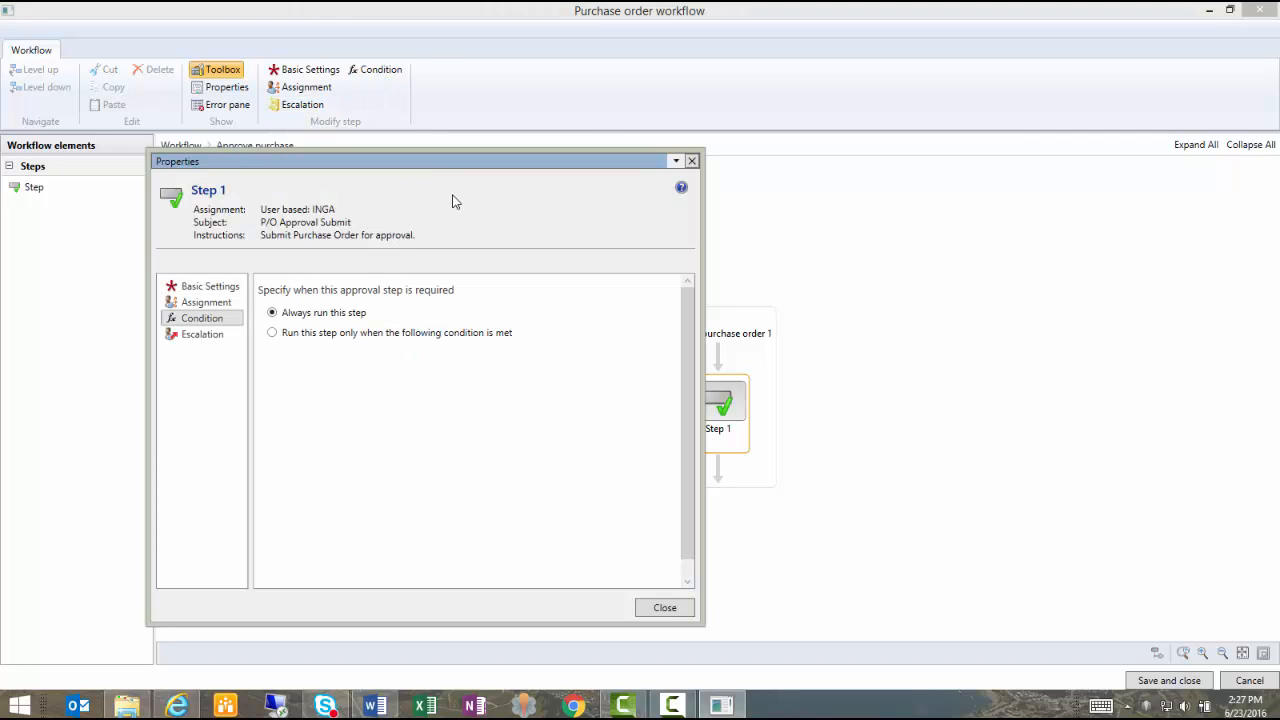
click(206, 302)
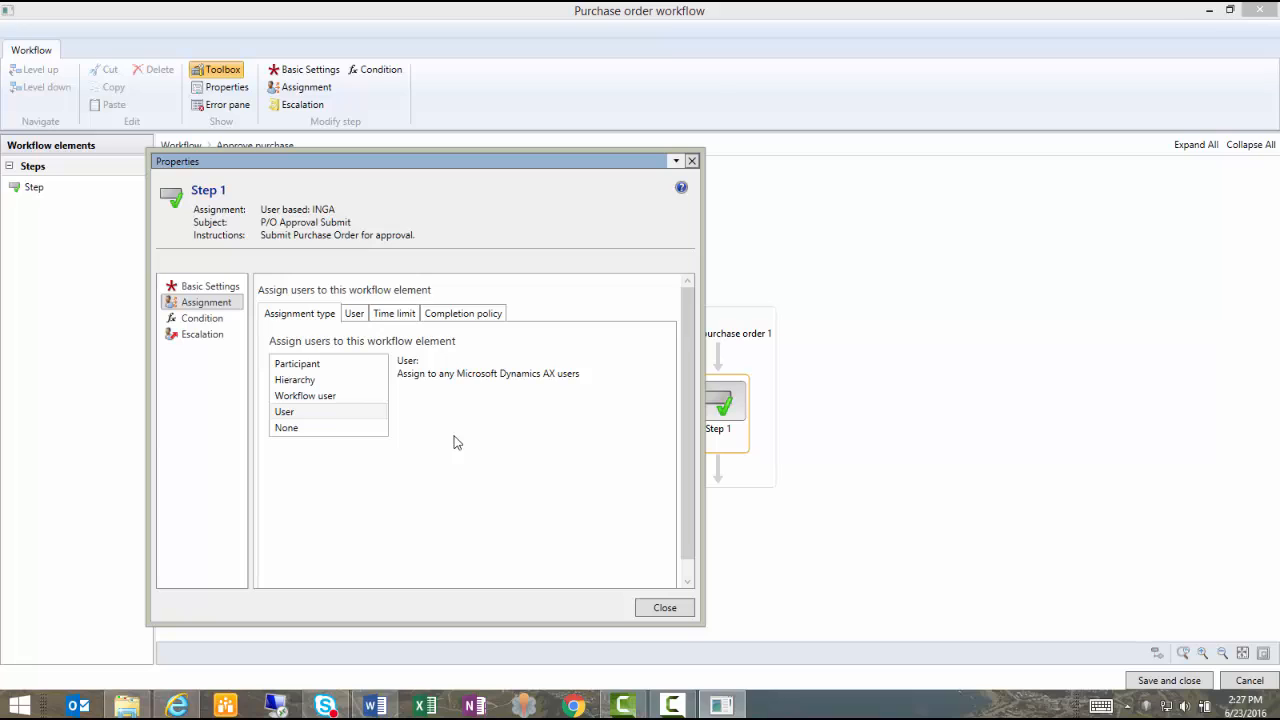
mouse_move(390, 398)
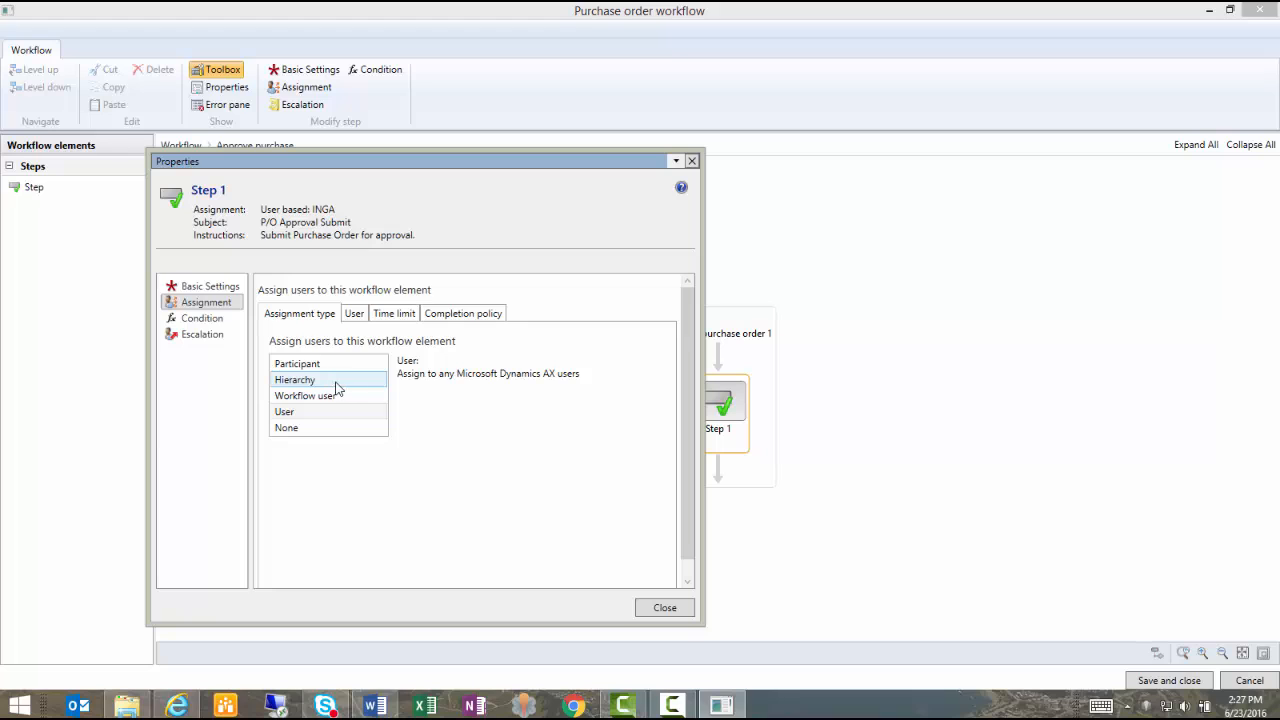
click(284, 412)
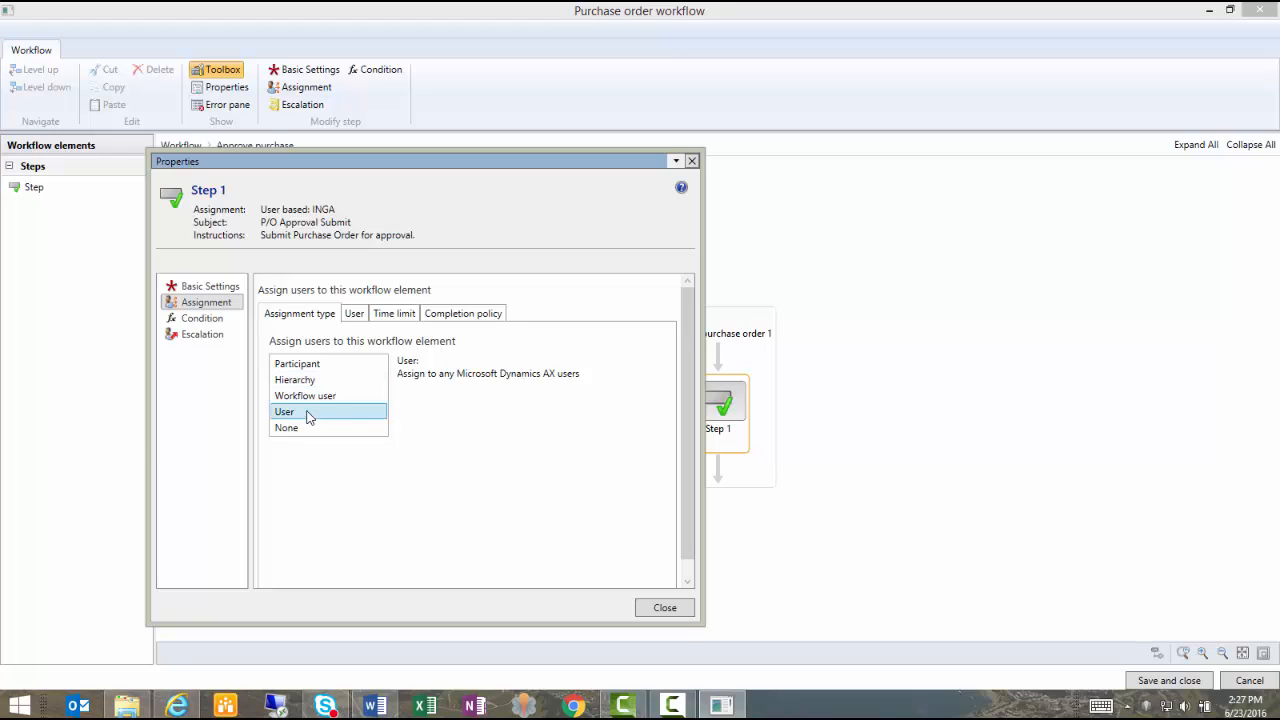
click(354, 312)
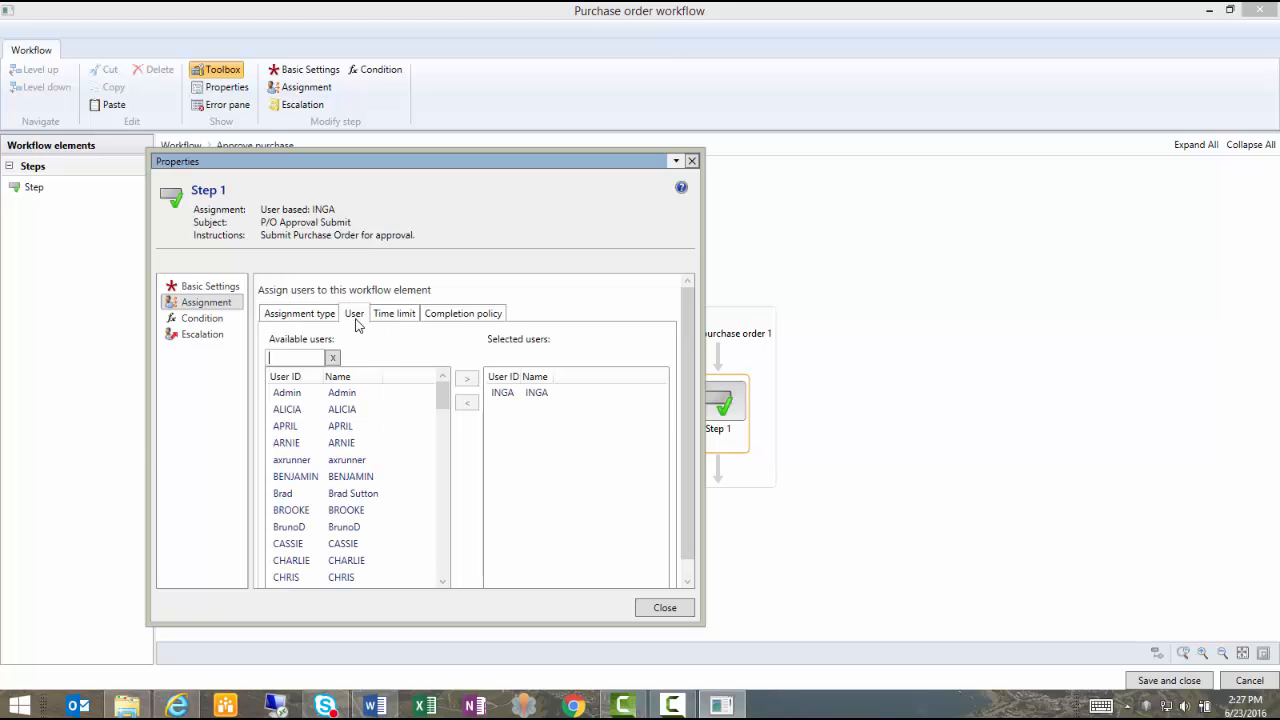
mouse_move(570, 286)
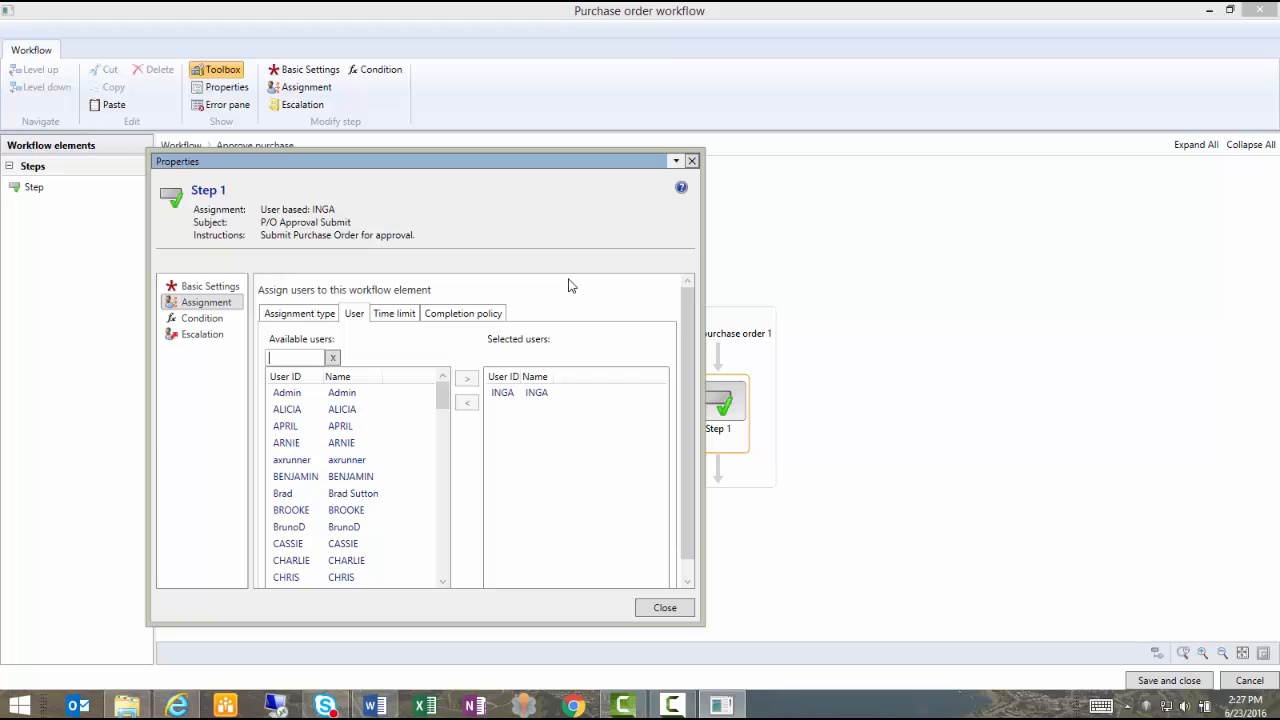
click(664, 608)
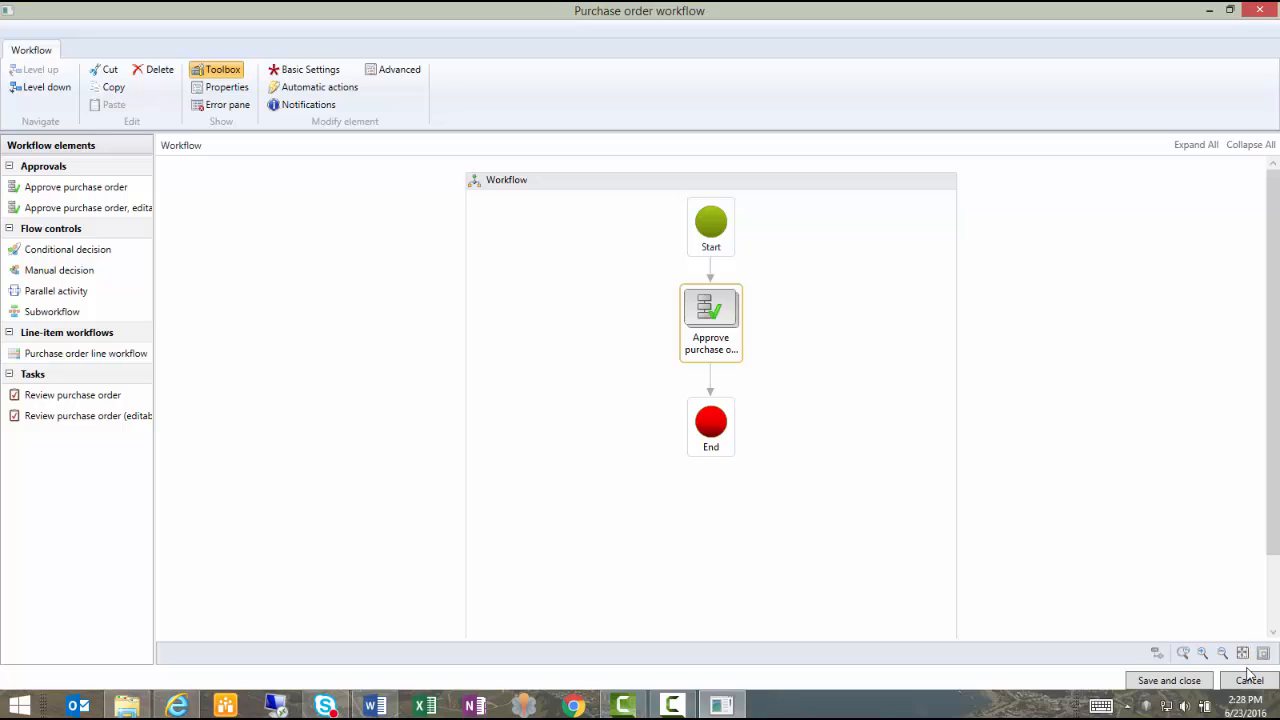
- Leave the Workflow Editor without saving and return to the AX home dashboard
click(1248, 680)
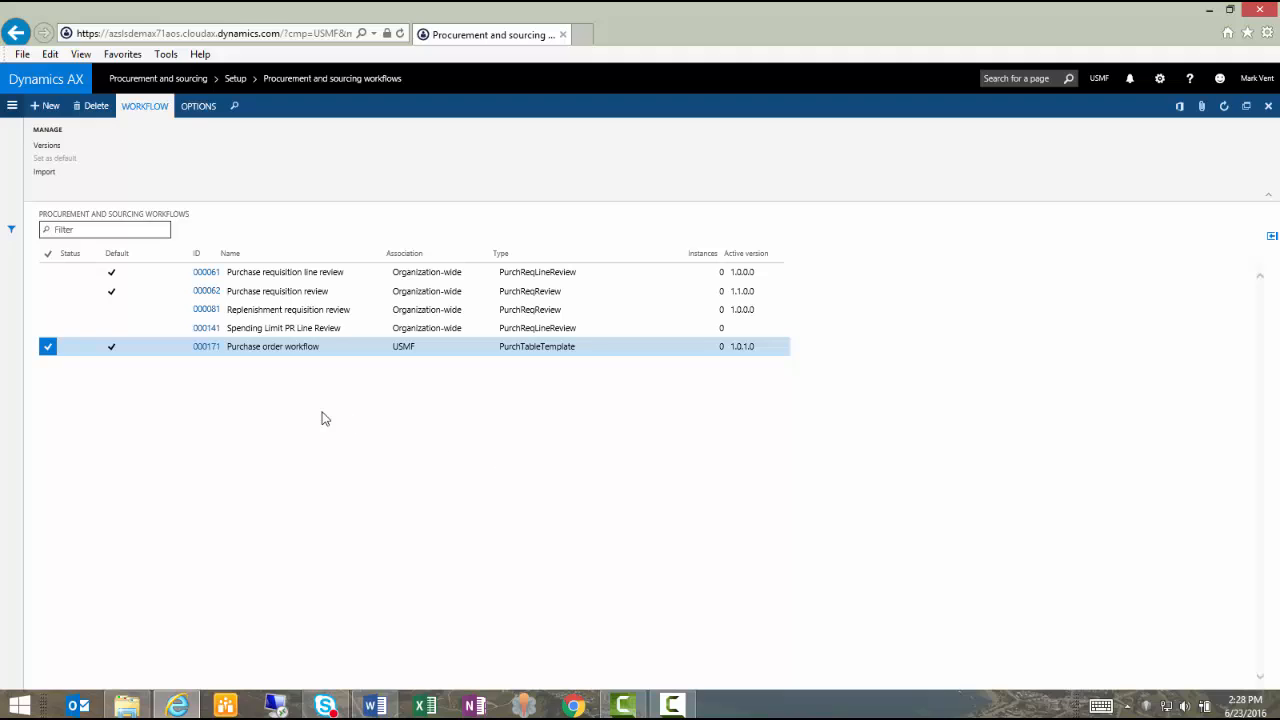
mouse_move(252, 348)
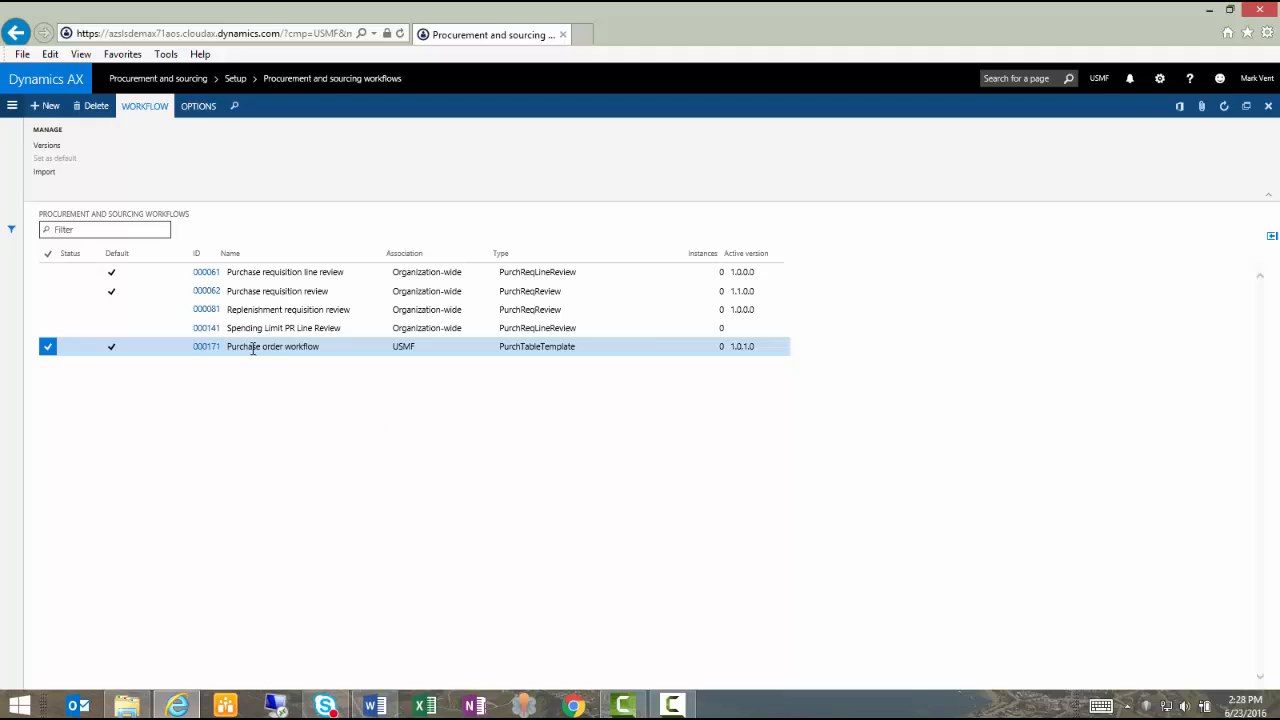
mouse_move(136, 380)
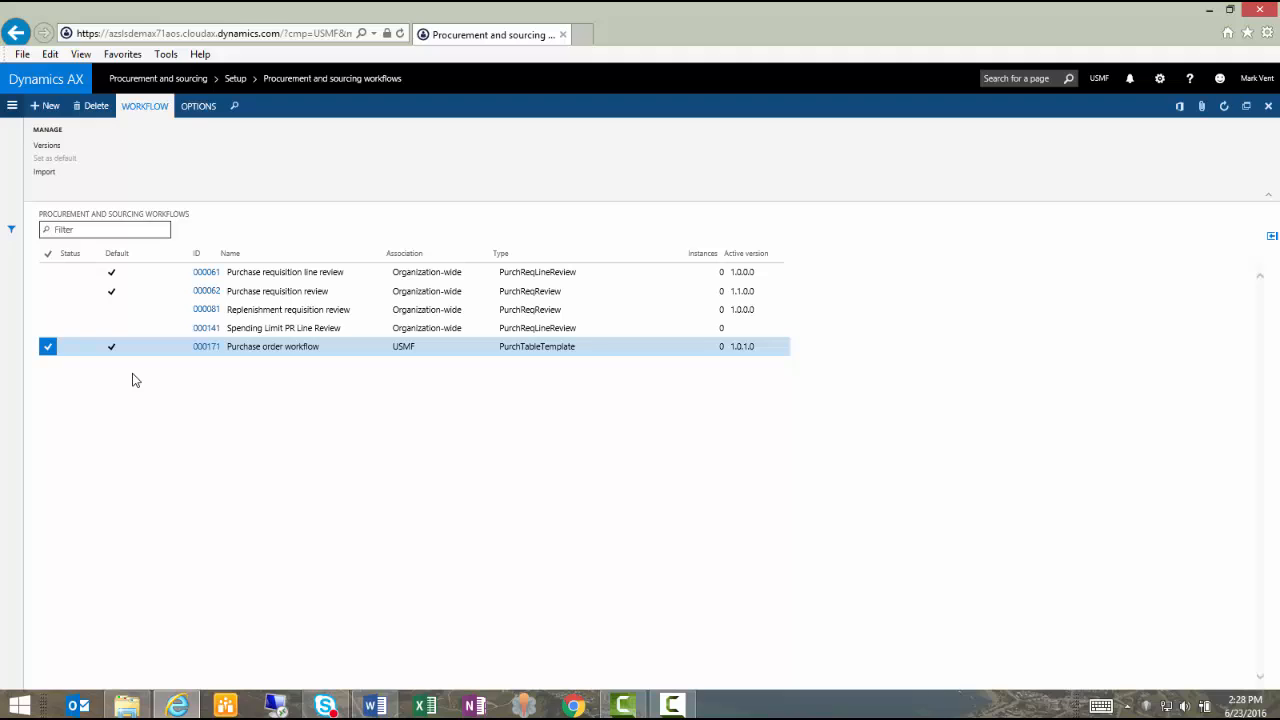
click(46, 80)
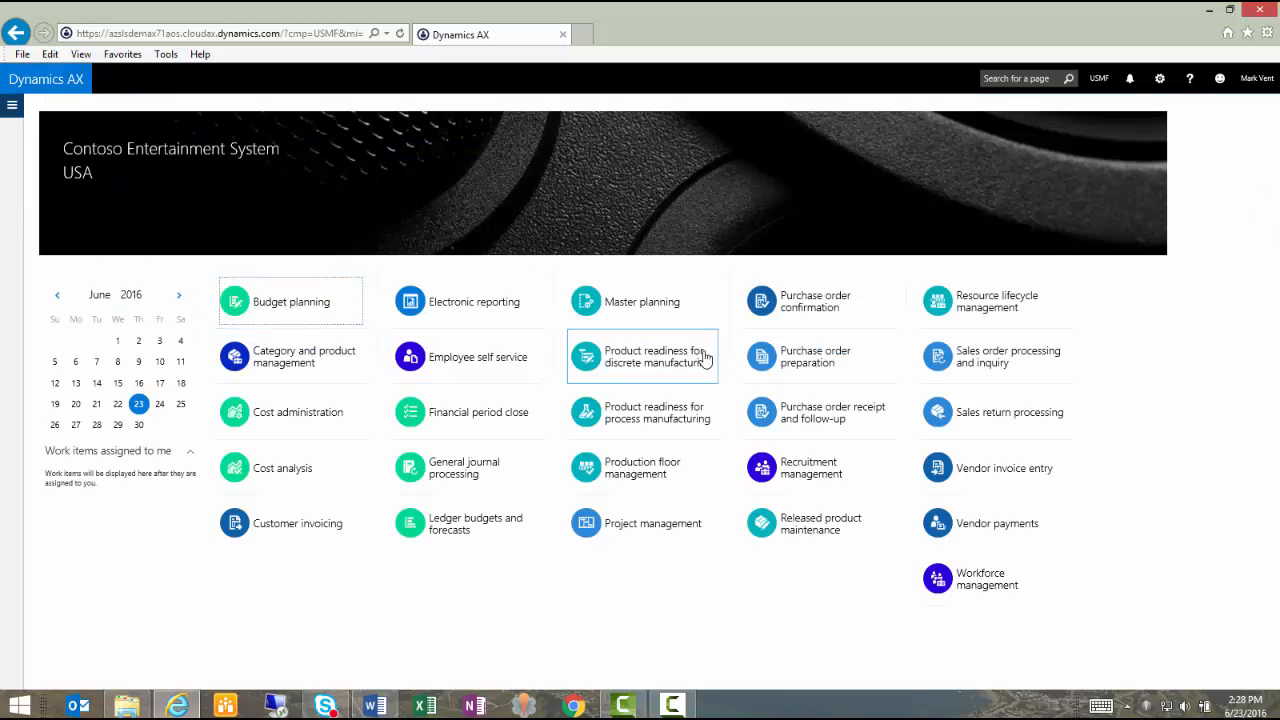
mouse_move(810, 358)
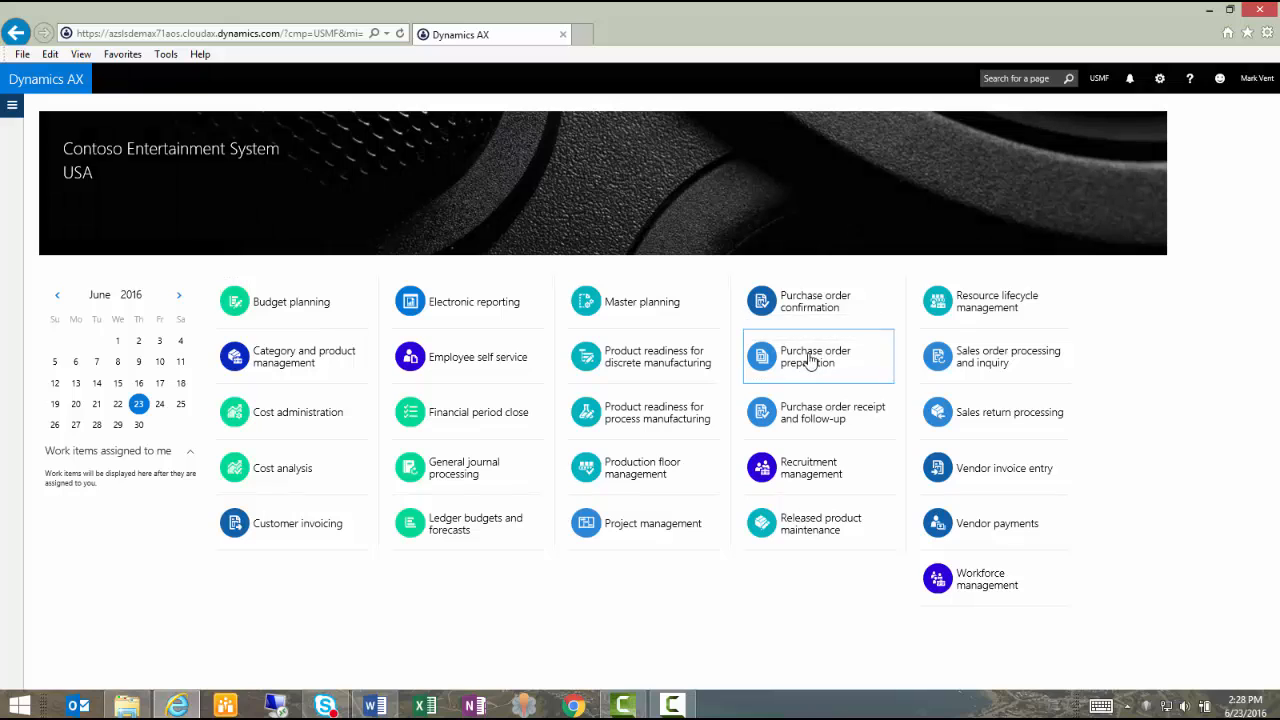
- Create a new purchase order for vendor US-101 with warehouse 11 from Purchase order preparation
click(816, 356)
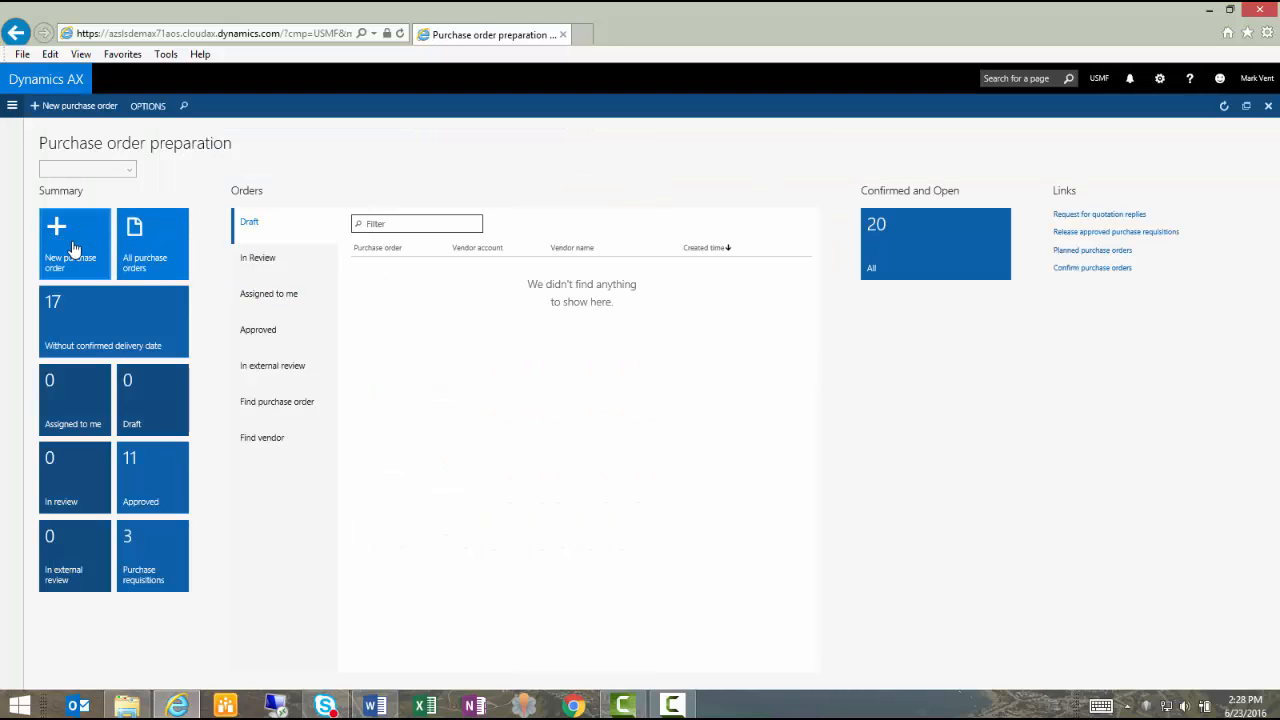
click(74, 244)
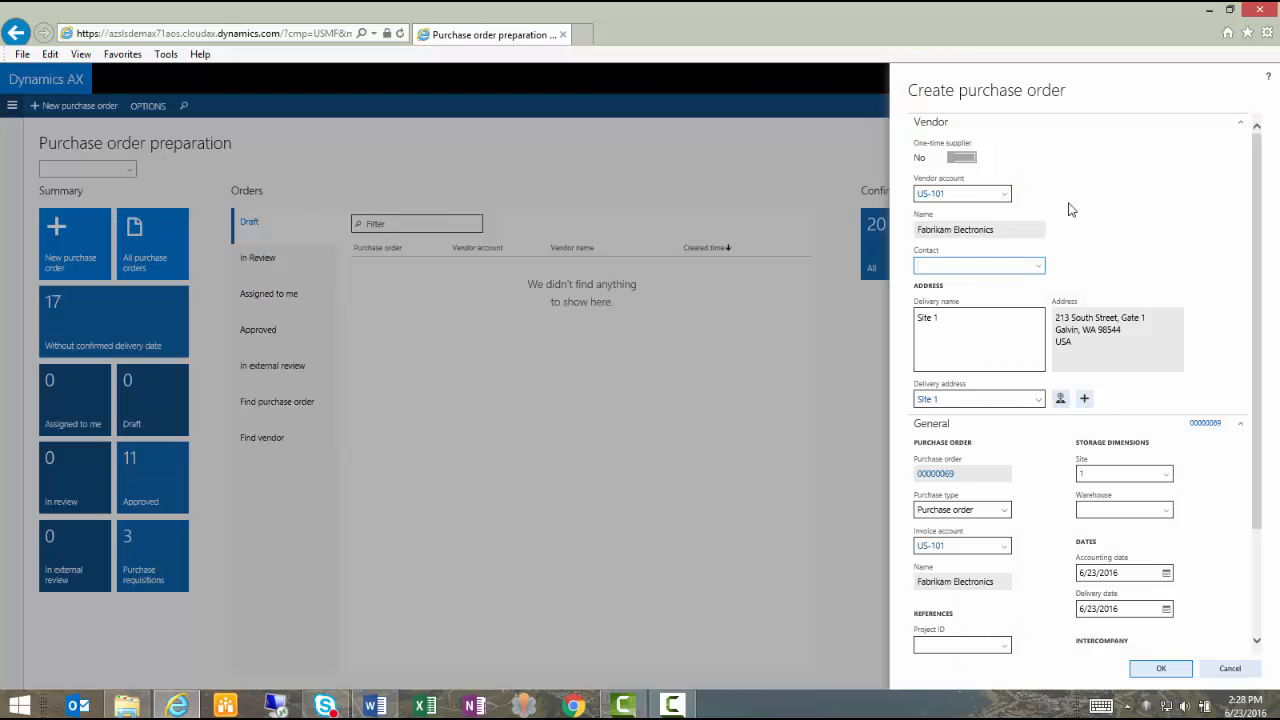
click(1120, 510)
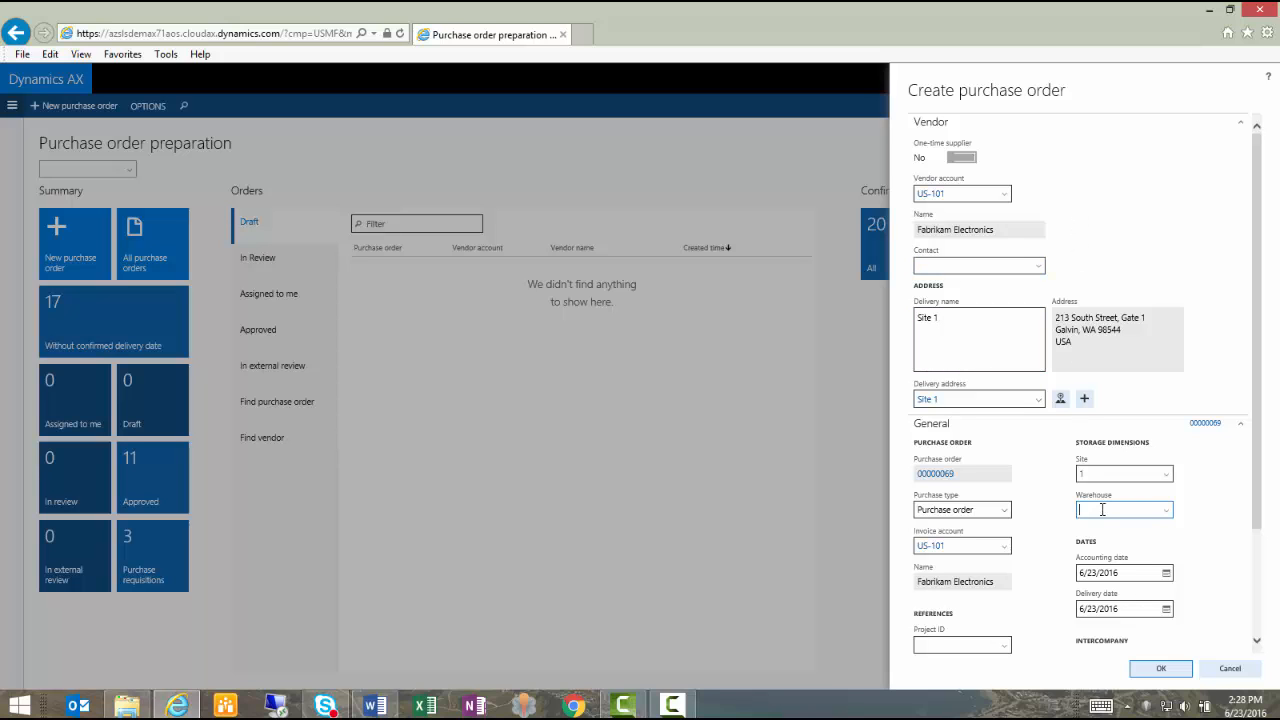
text(11)
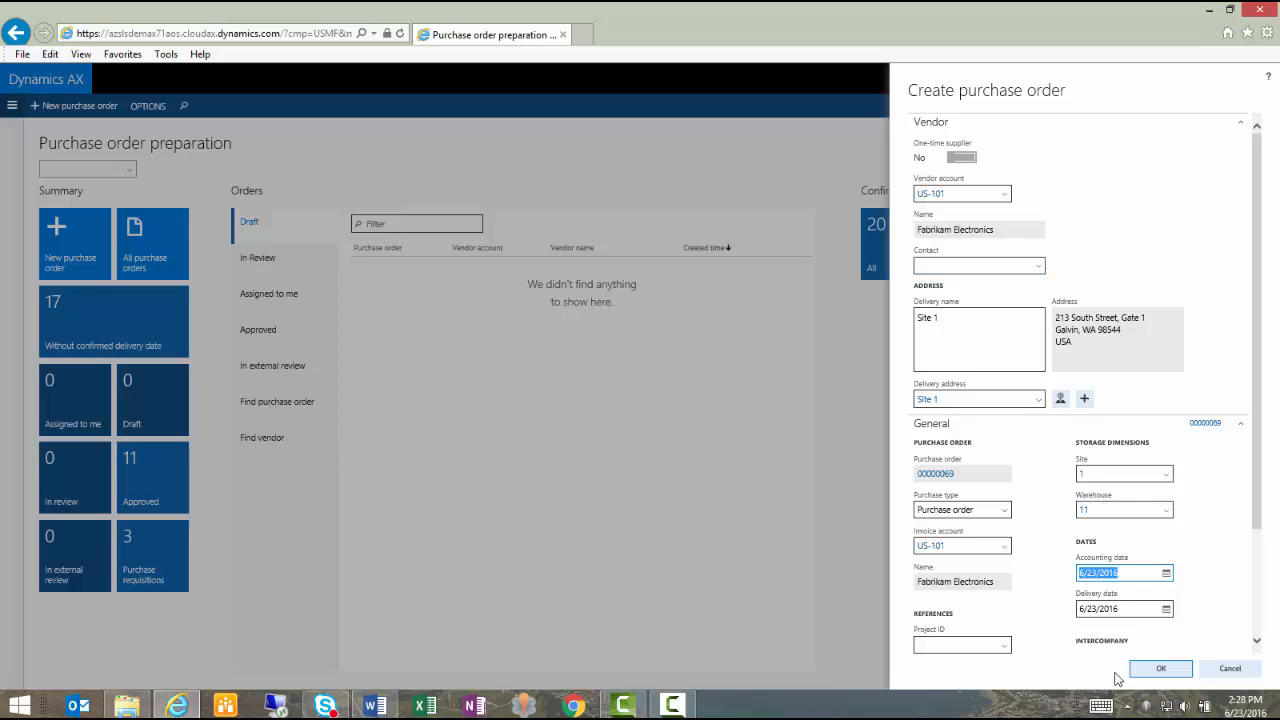
click(1160, 668)
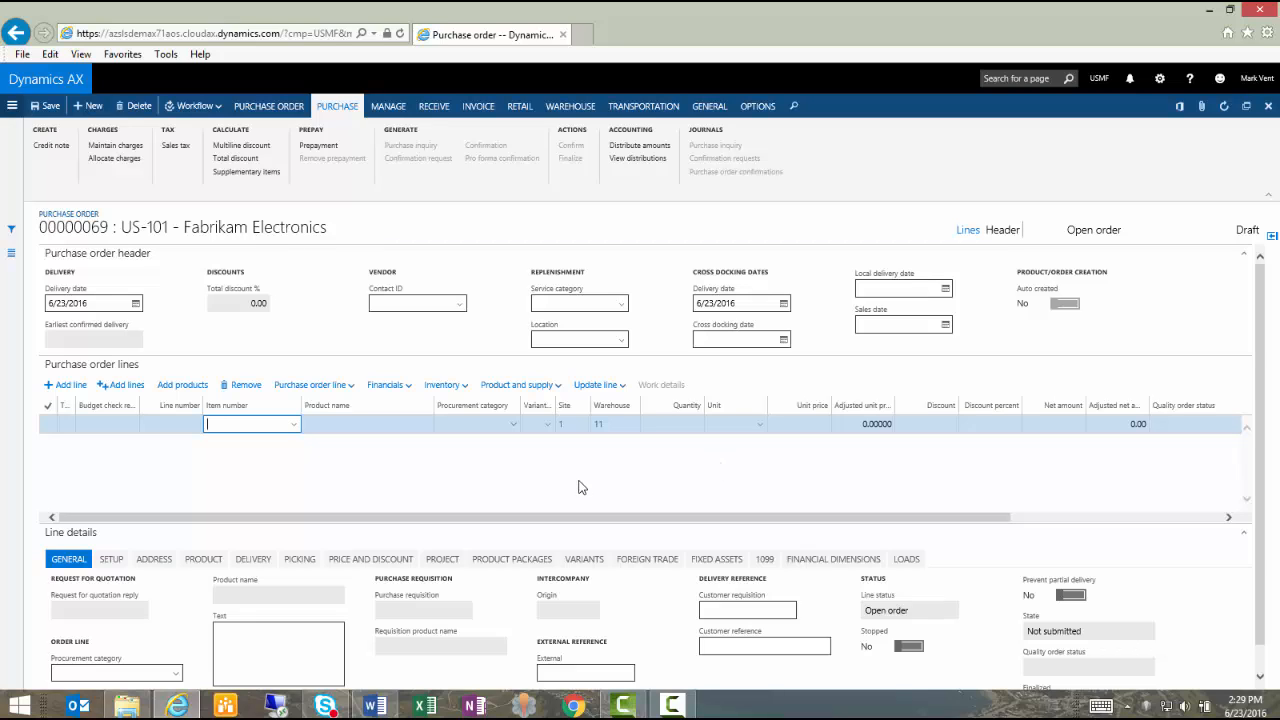
mouse_move(962, 324)
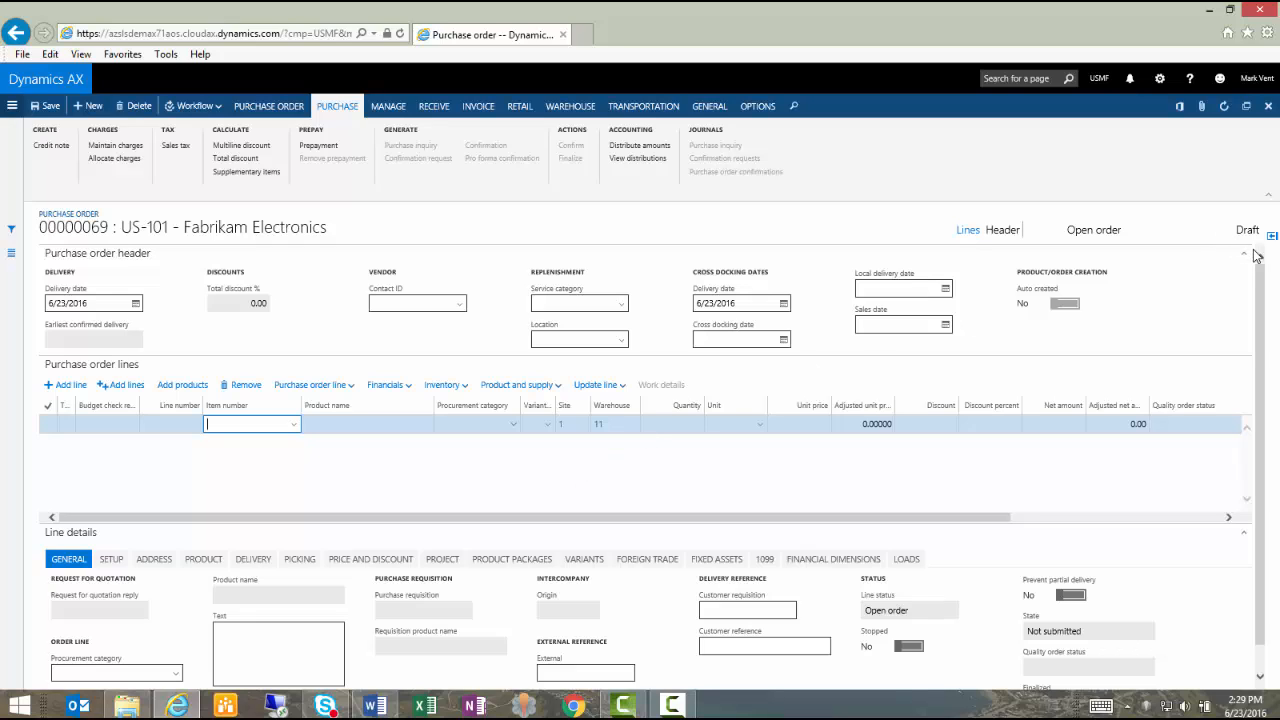
mouse_move(1224, 244)
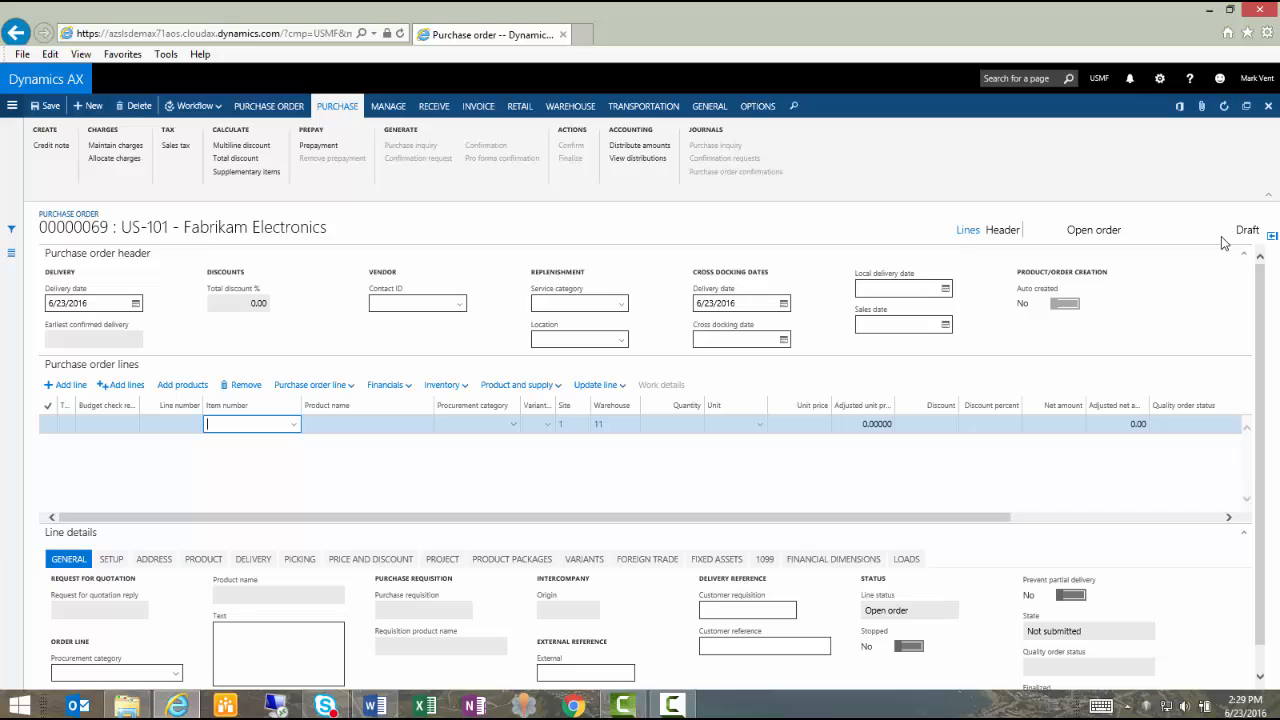
mouse_move(1248, 230)
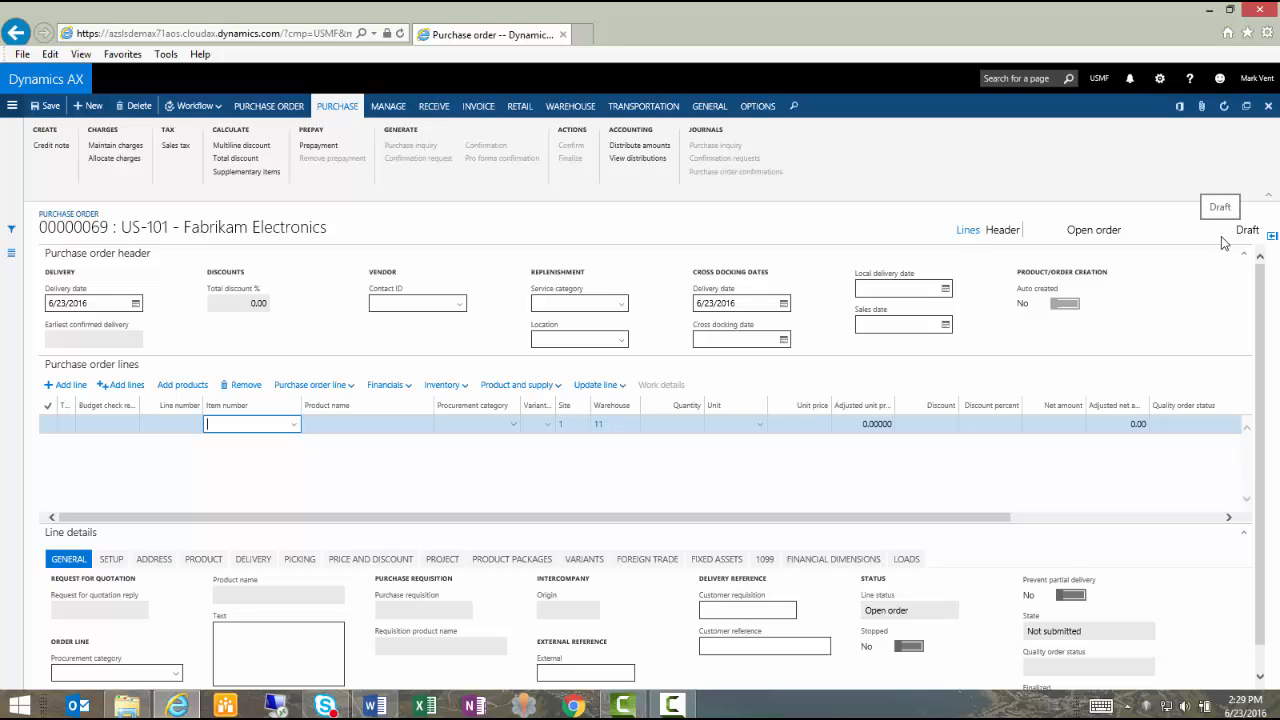
mouse_move(668, 218)
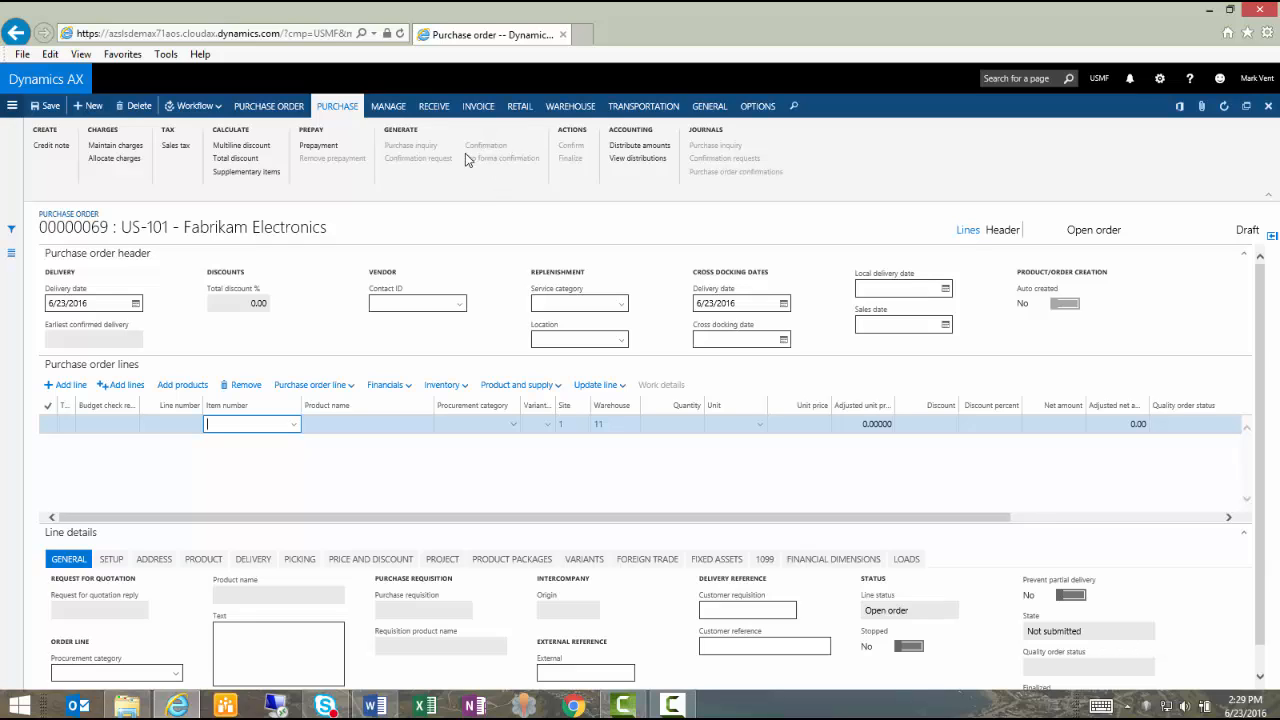
mouse_move(504, 160)
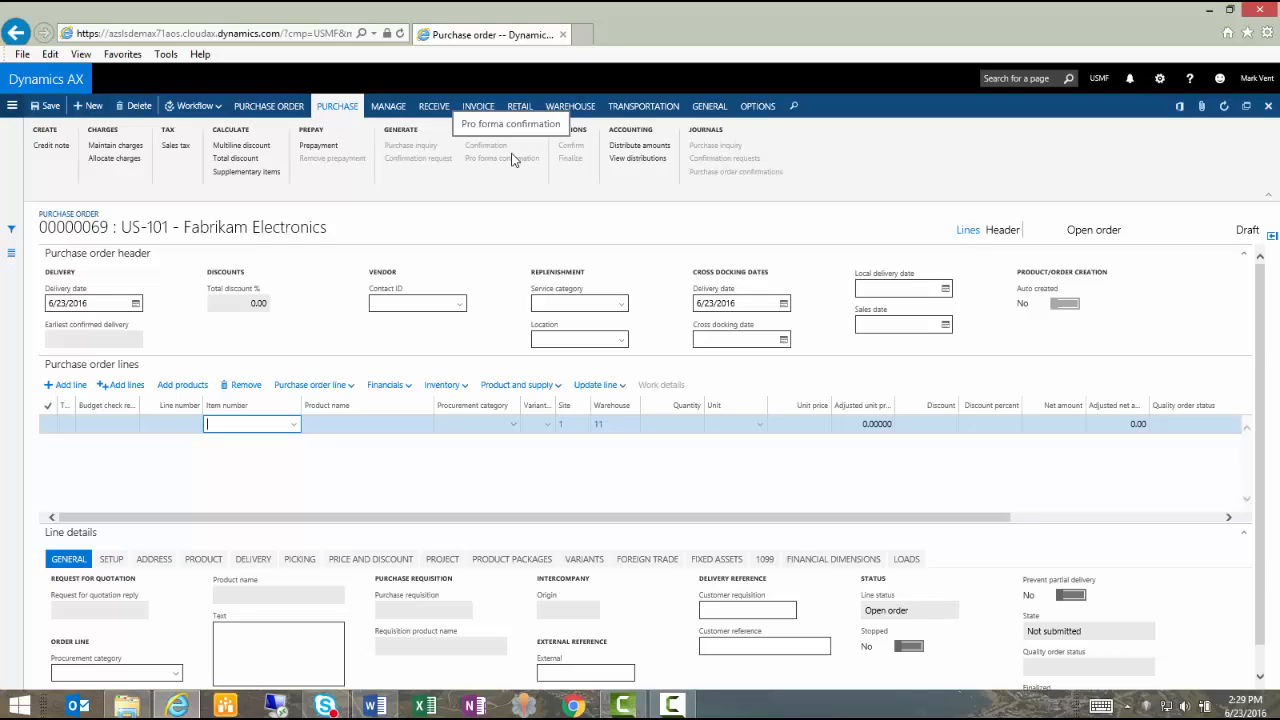
mouse_move(196, 108)
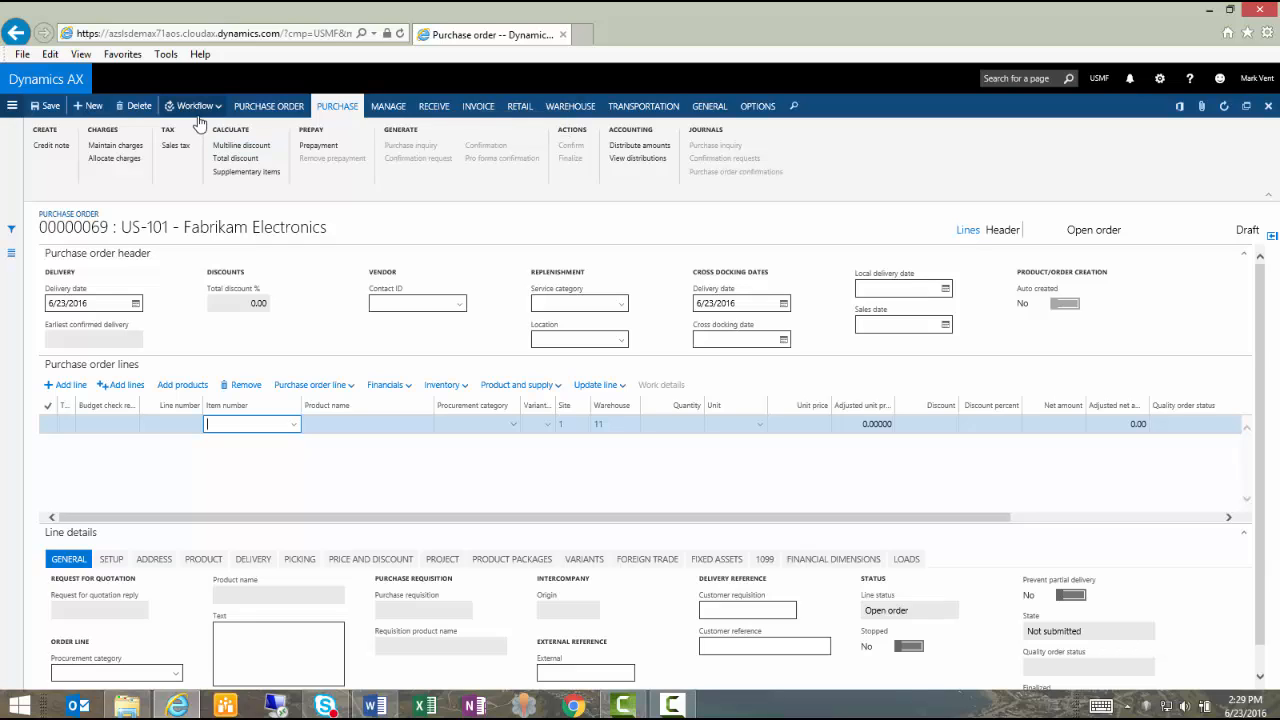
mouse_move(196, 106)
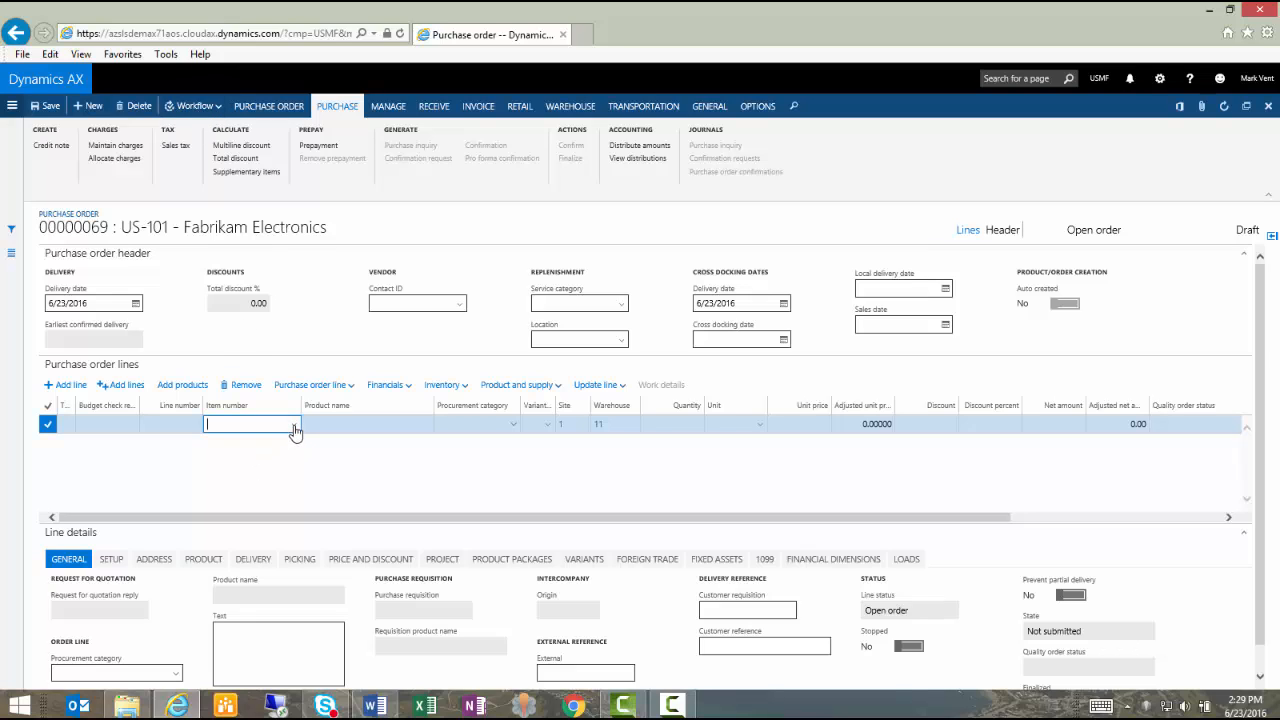
- Add a line for Steel Sheet 16Ga Cold Rolled with quantity 2500
click(250, 424)
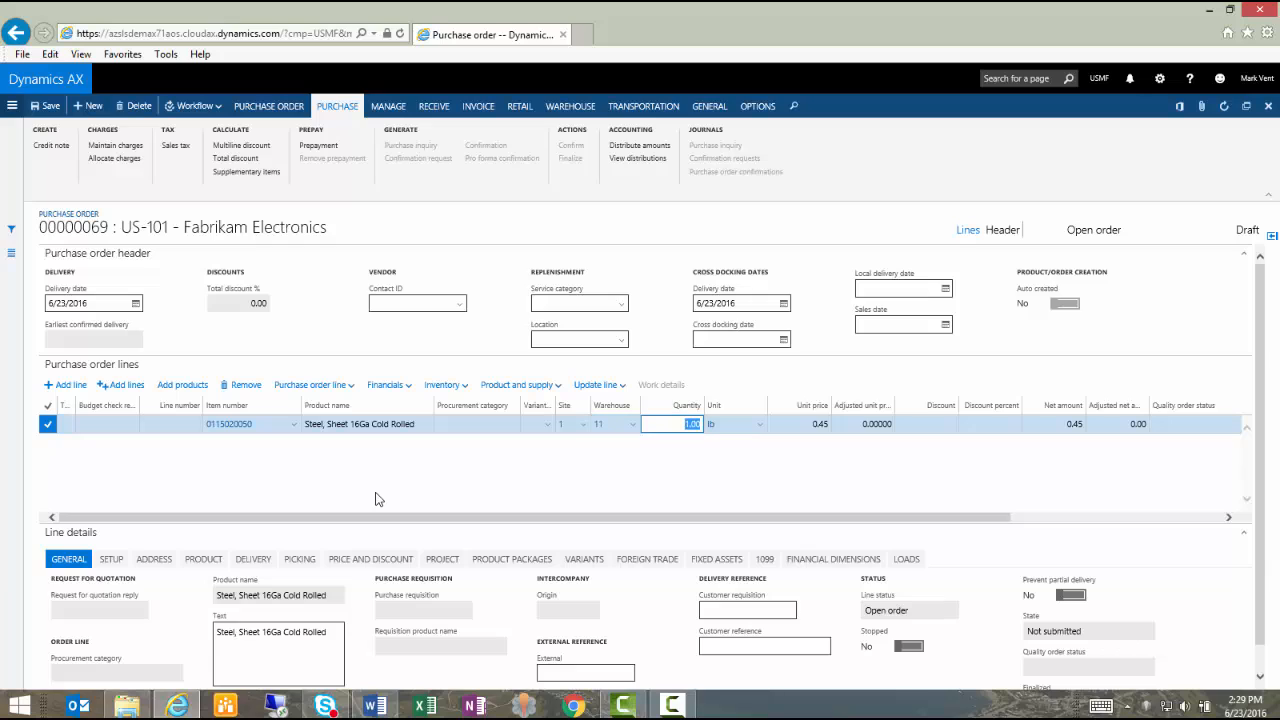
text(2500)
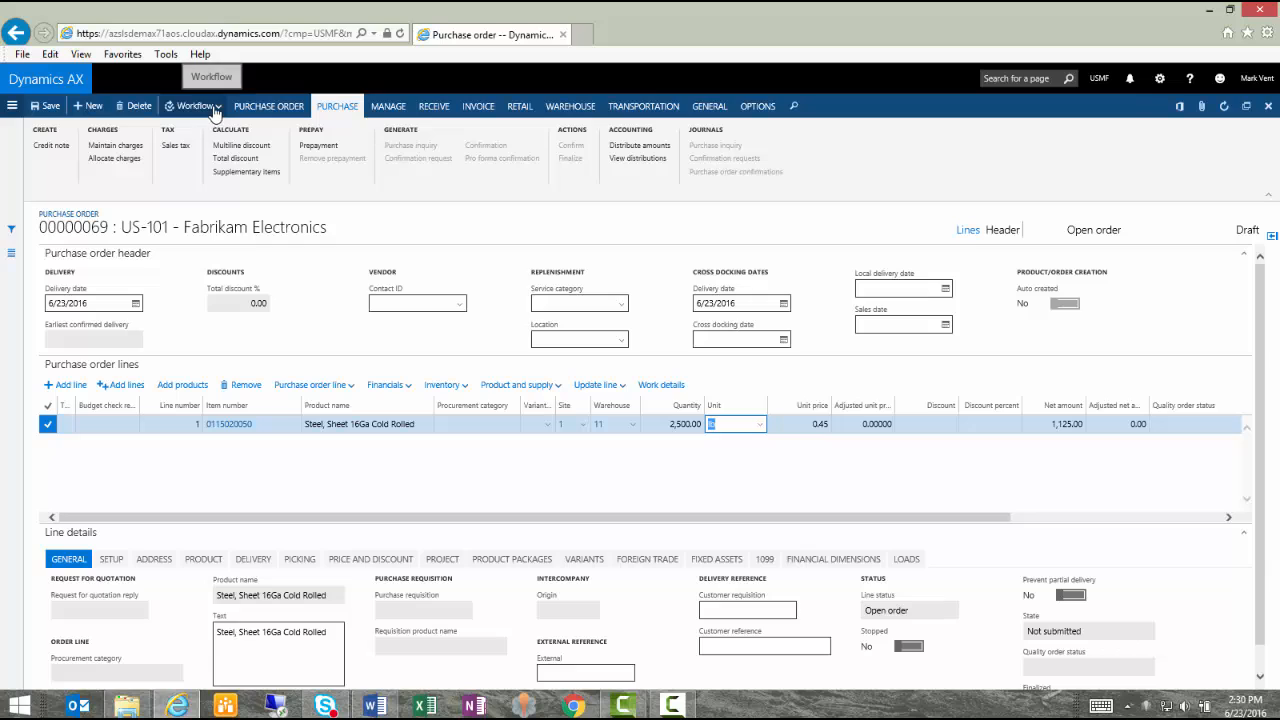
- Submit purchase order 00000069 to the approval workflow
click(192, 106)
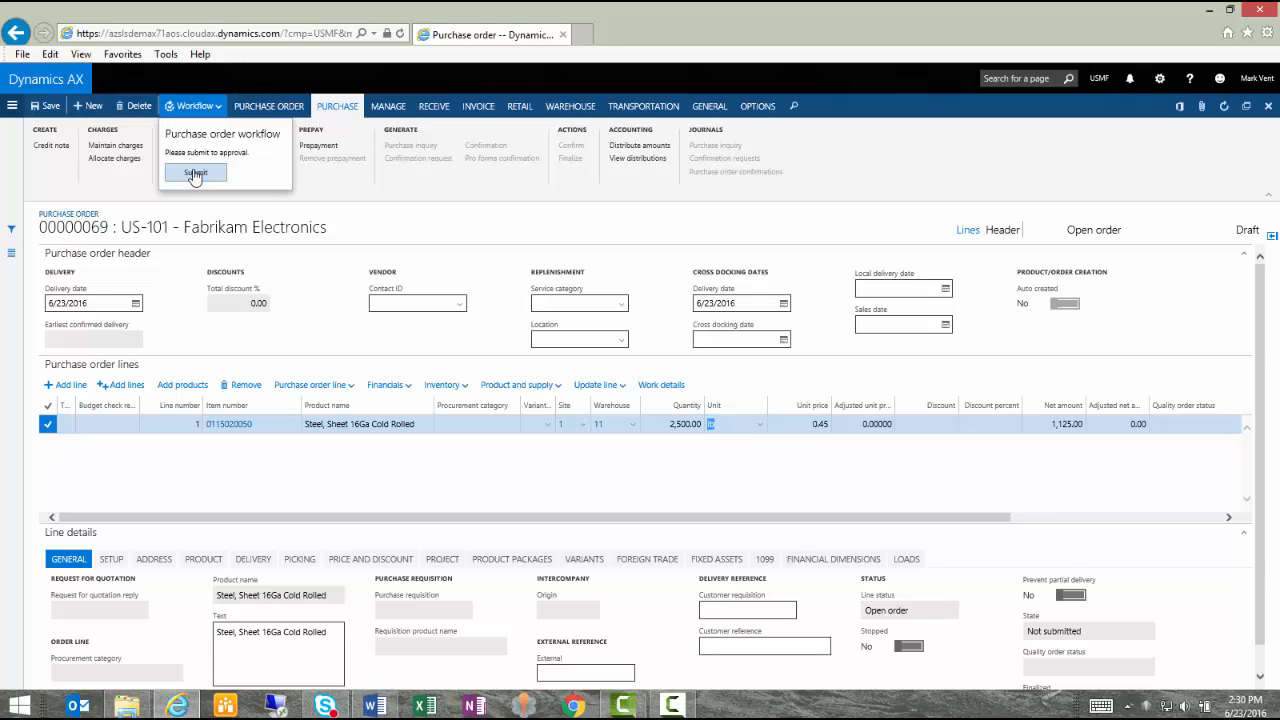
click(196, 172)
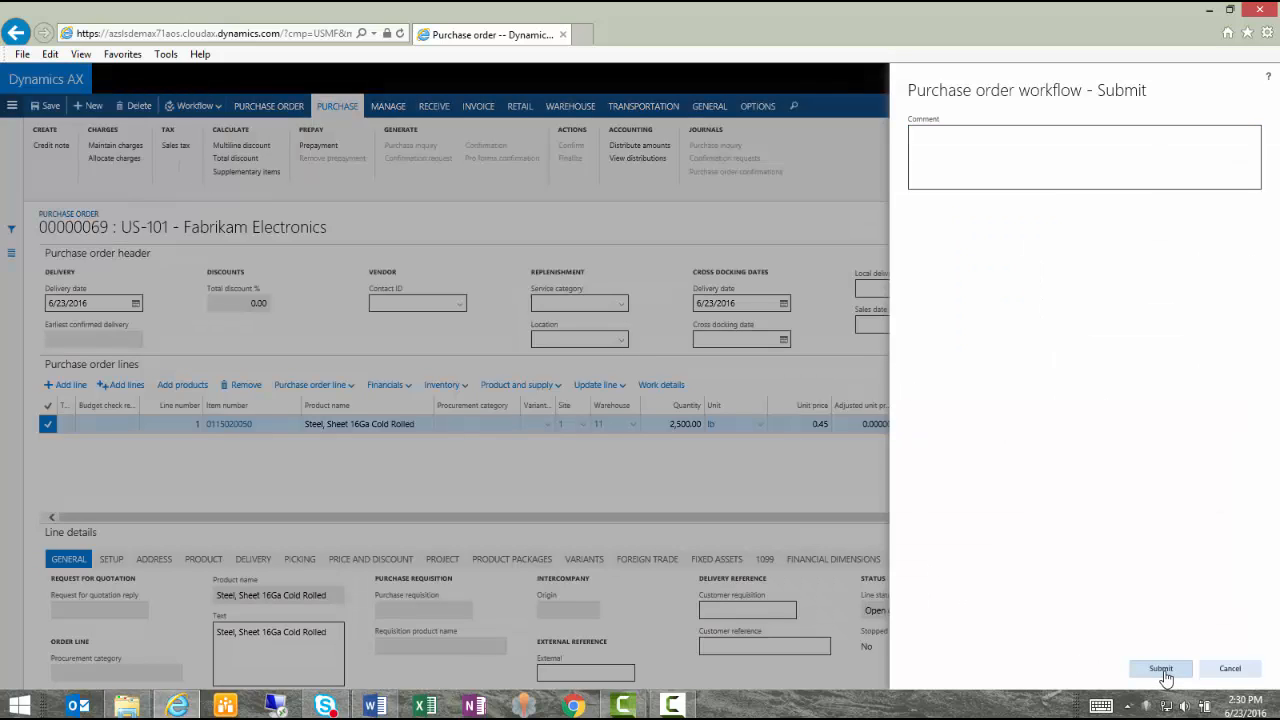
click(1160, 668)
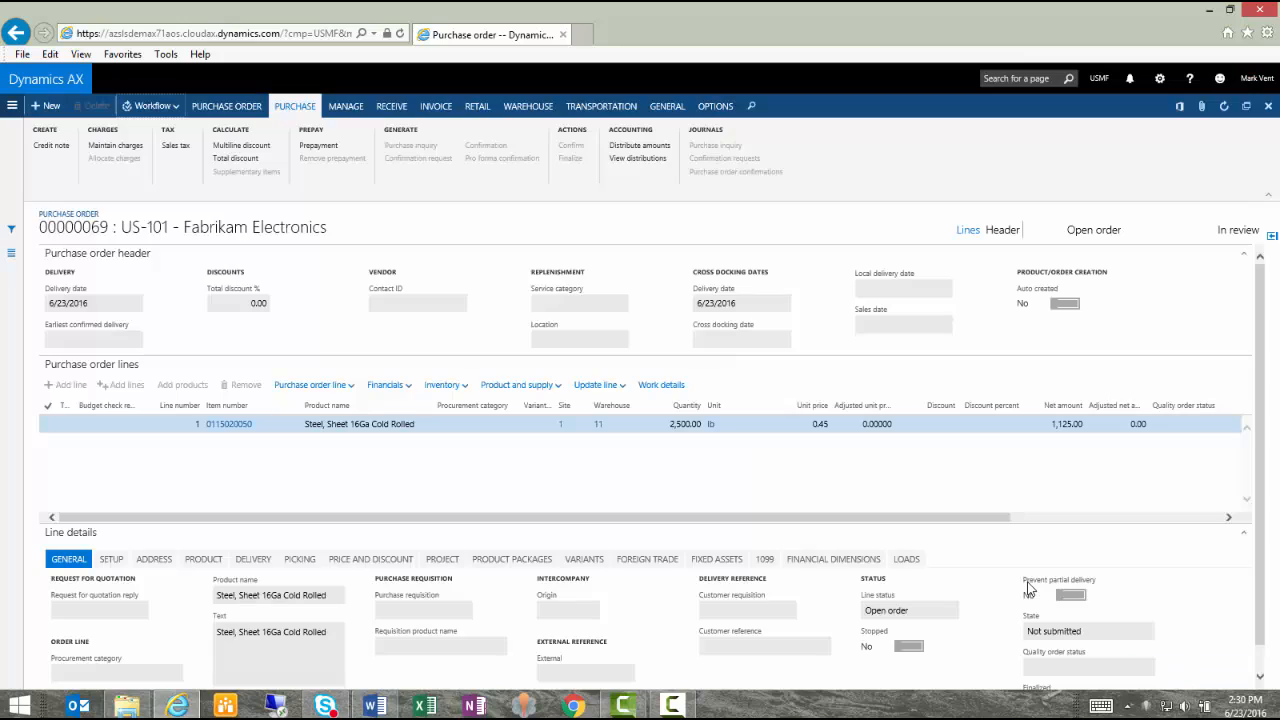
mouse_move(1132, 320)
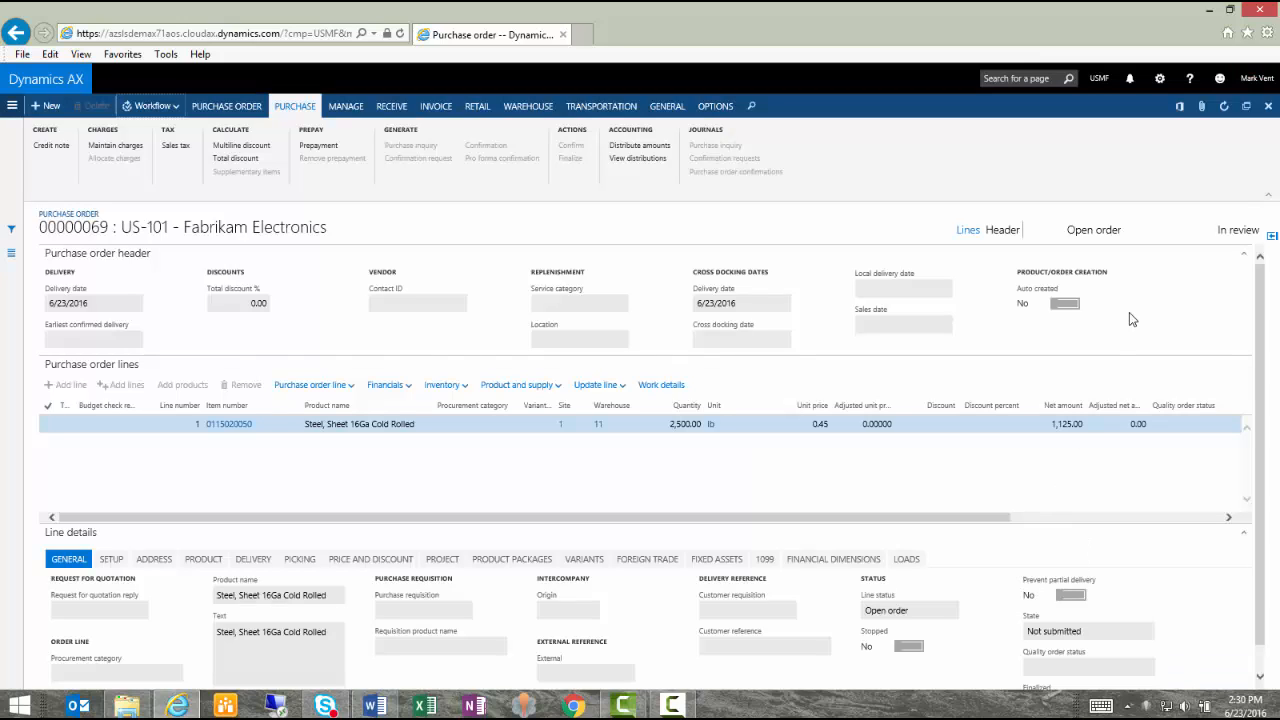
mouse_move(1214, 216)
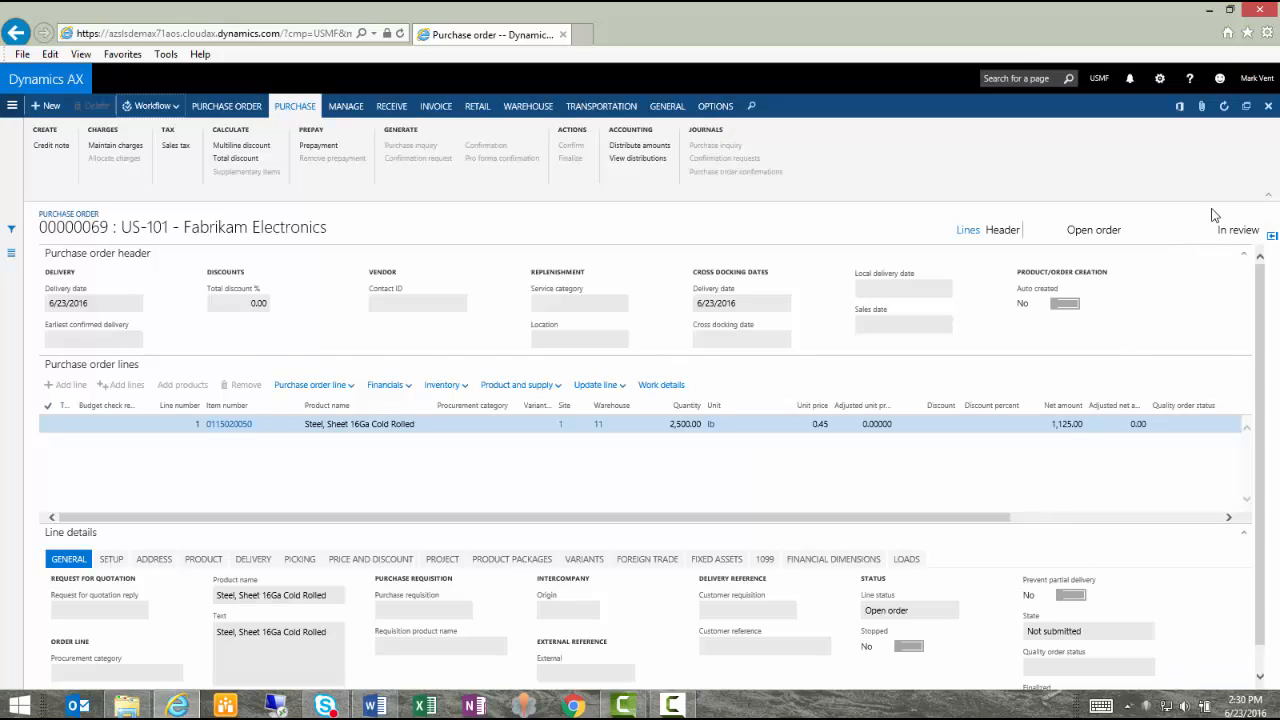
mouse_move(722, 218)
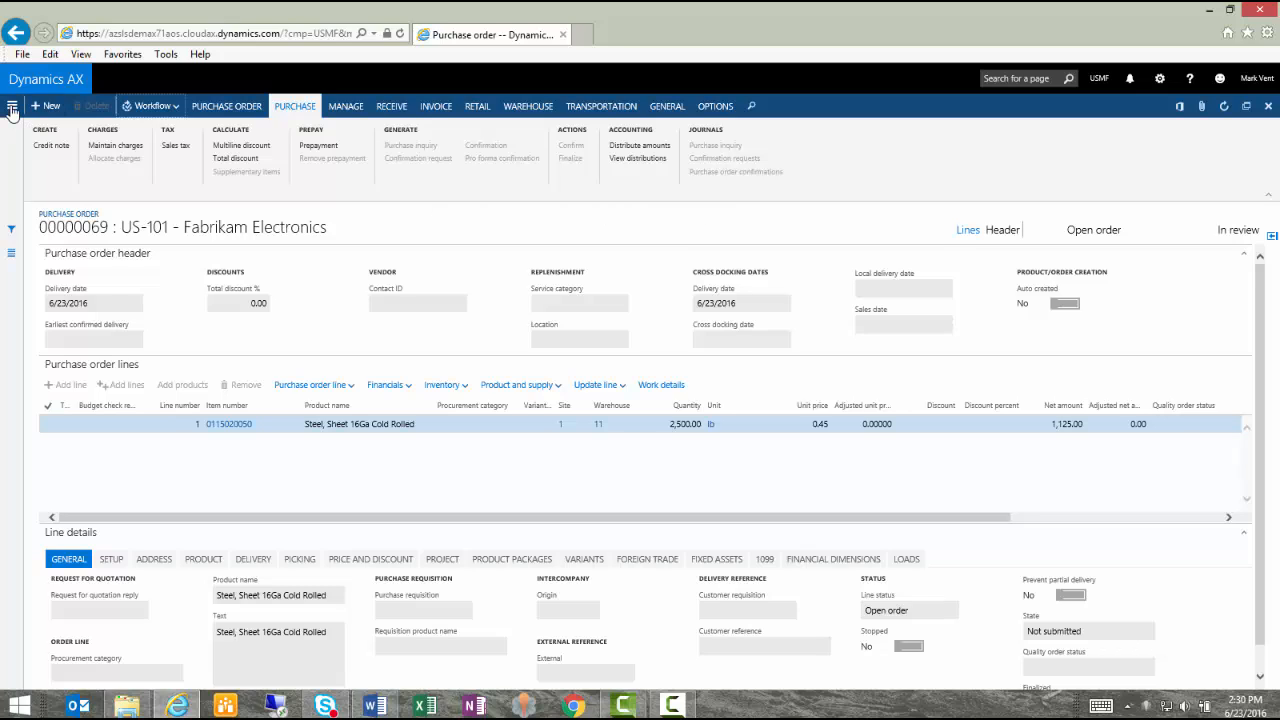
click(20, 54)
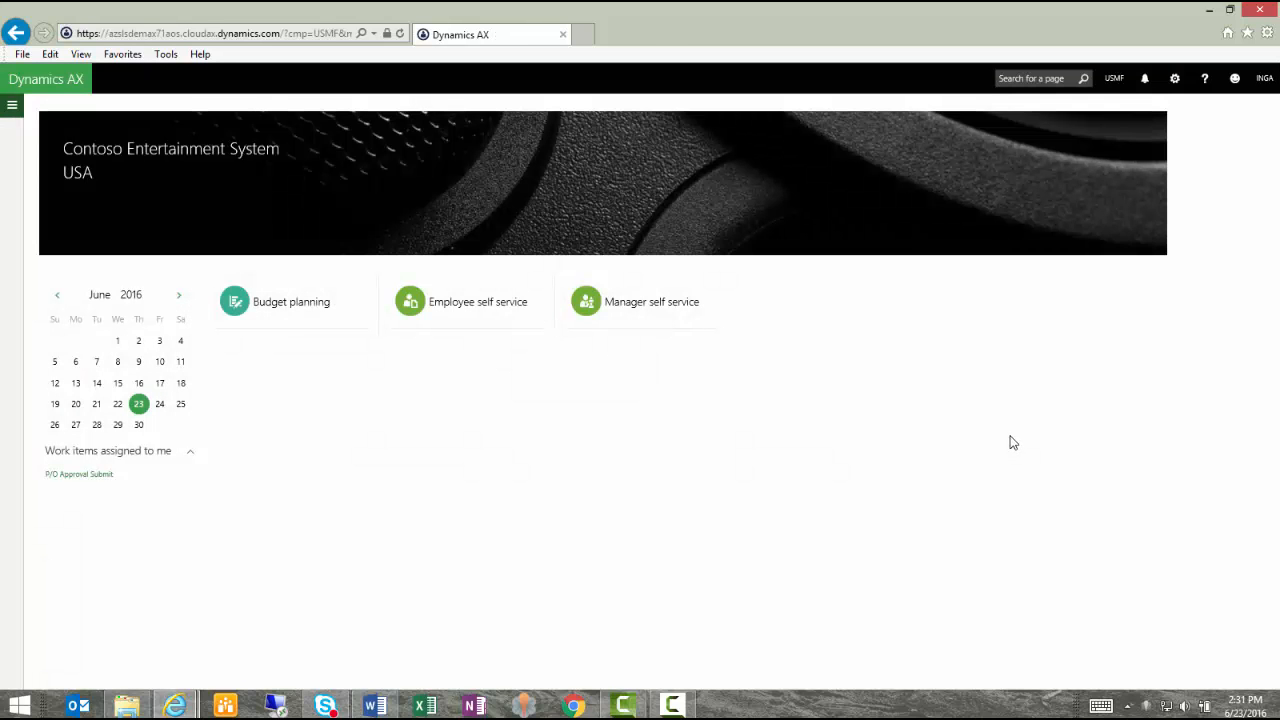
mouse_move(944, 328)
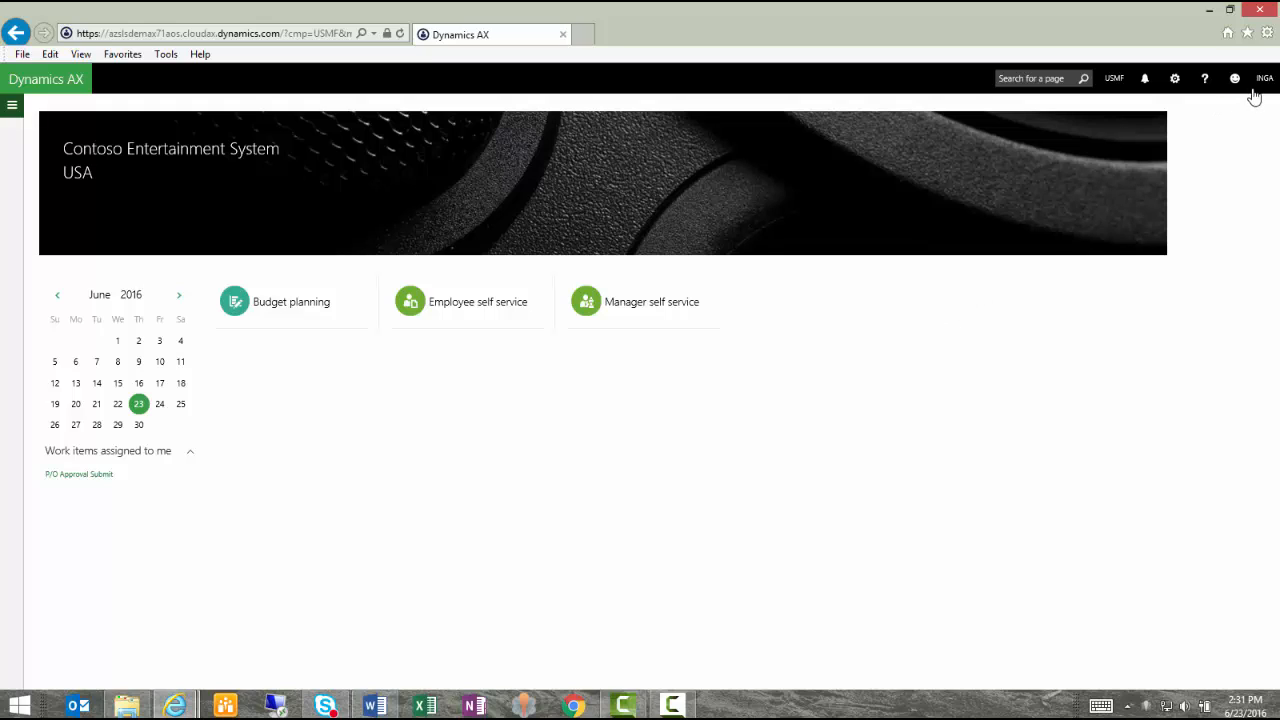
mouse_move(772, 308)
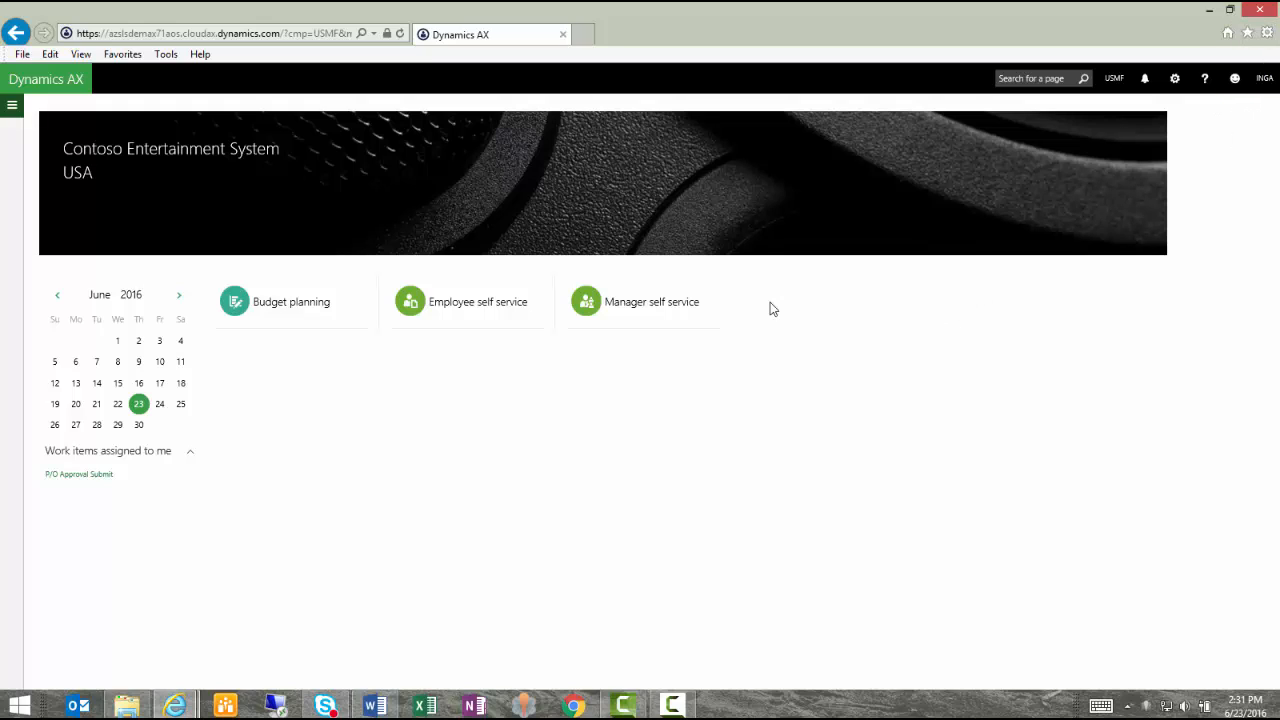
mouse_move(700, 418)
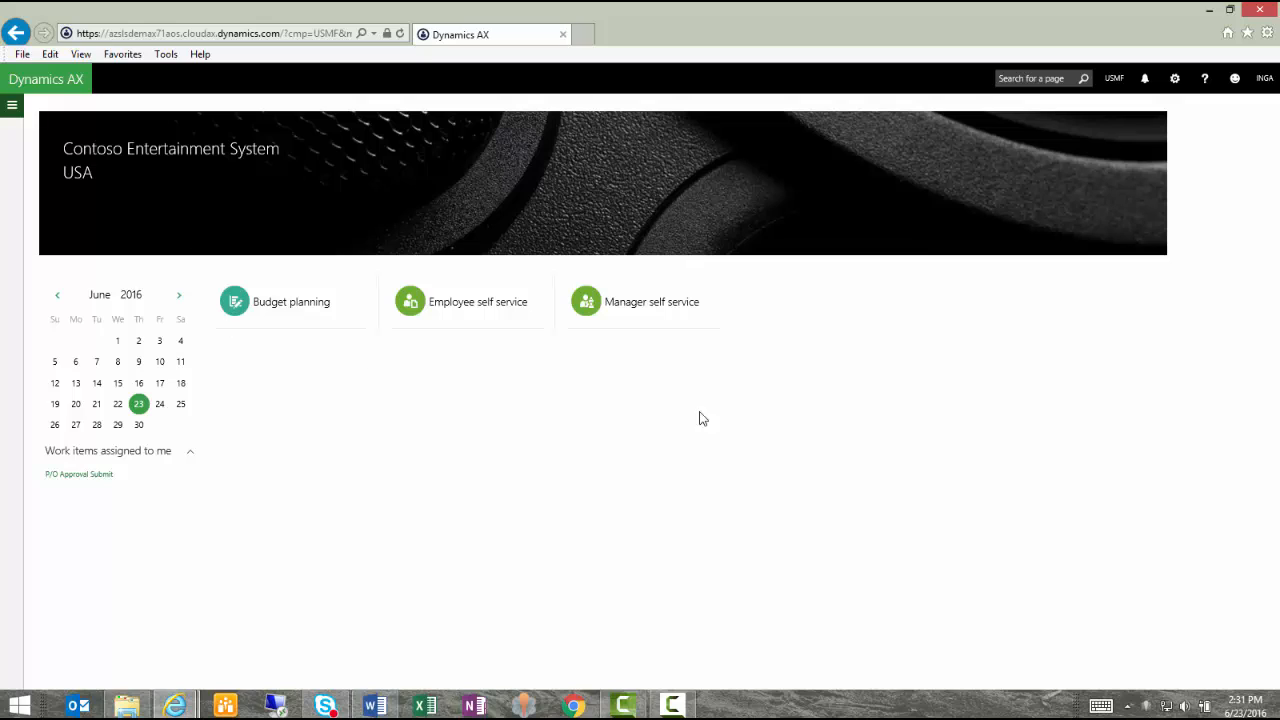
mouse_move(776, 420)
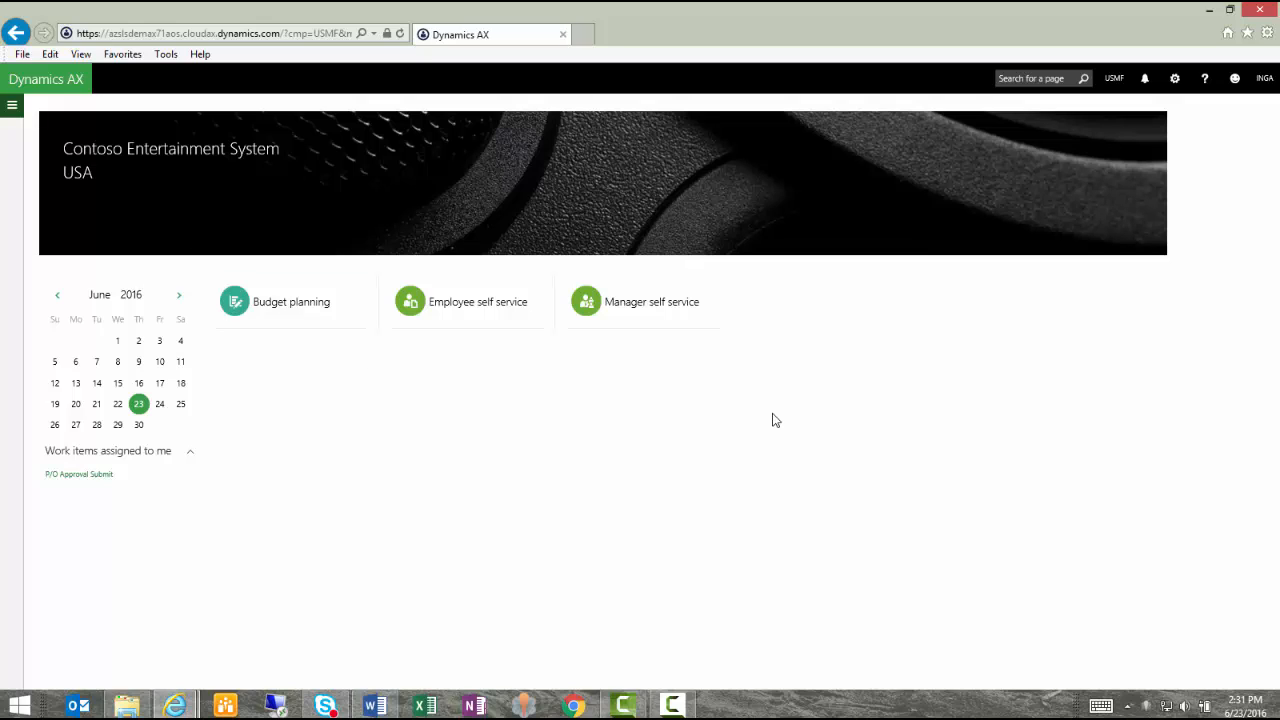
mouse_move(228, 464)
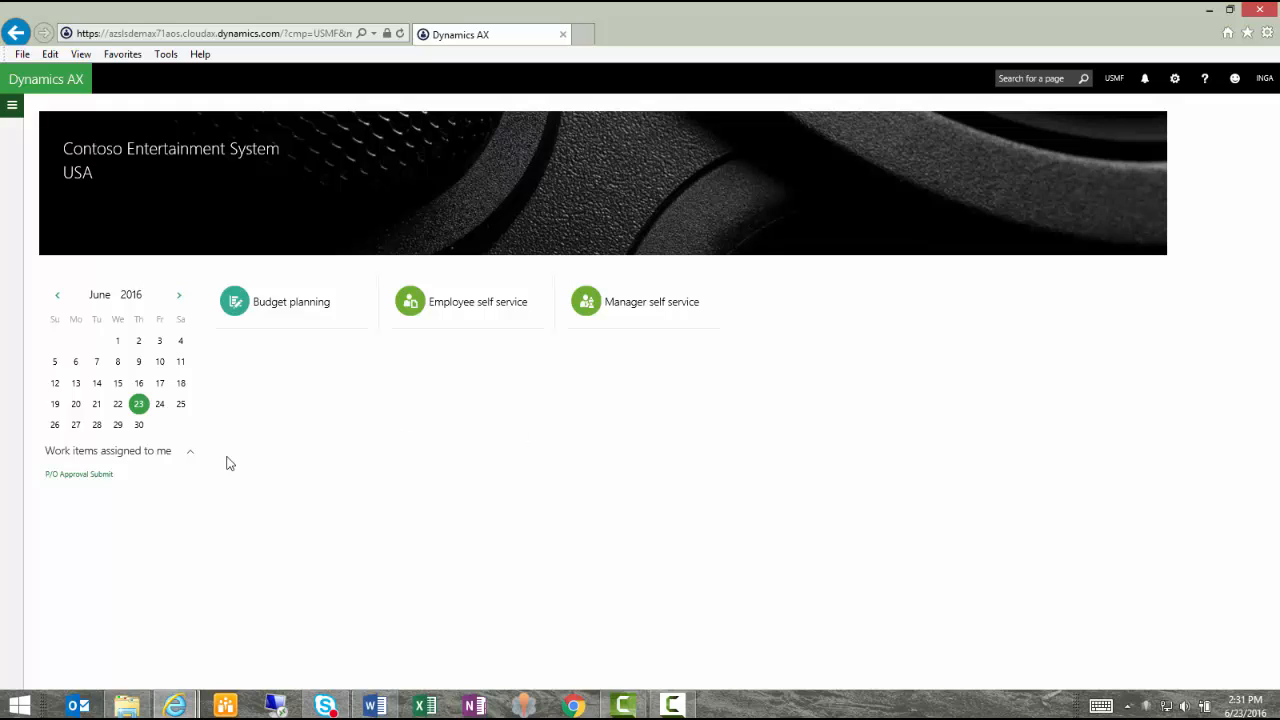
mouse_move(64, 458)
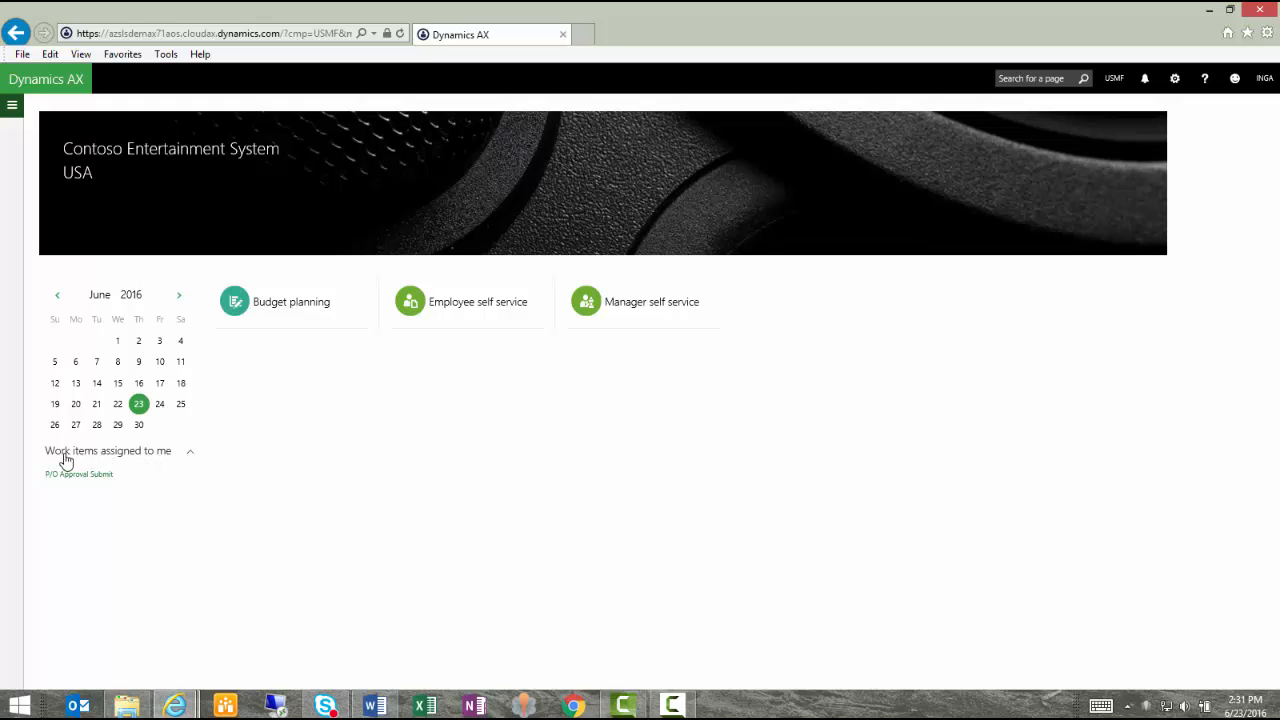
mouse_move(192, 464)
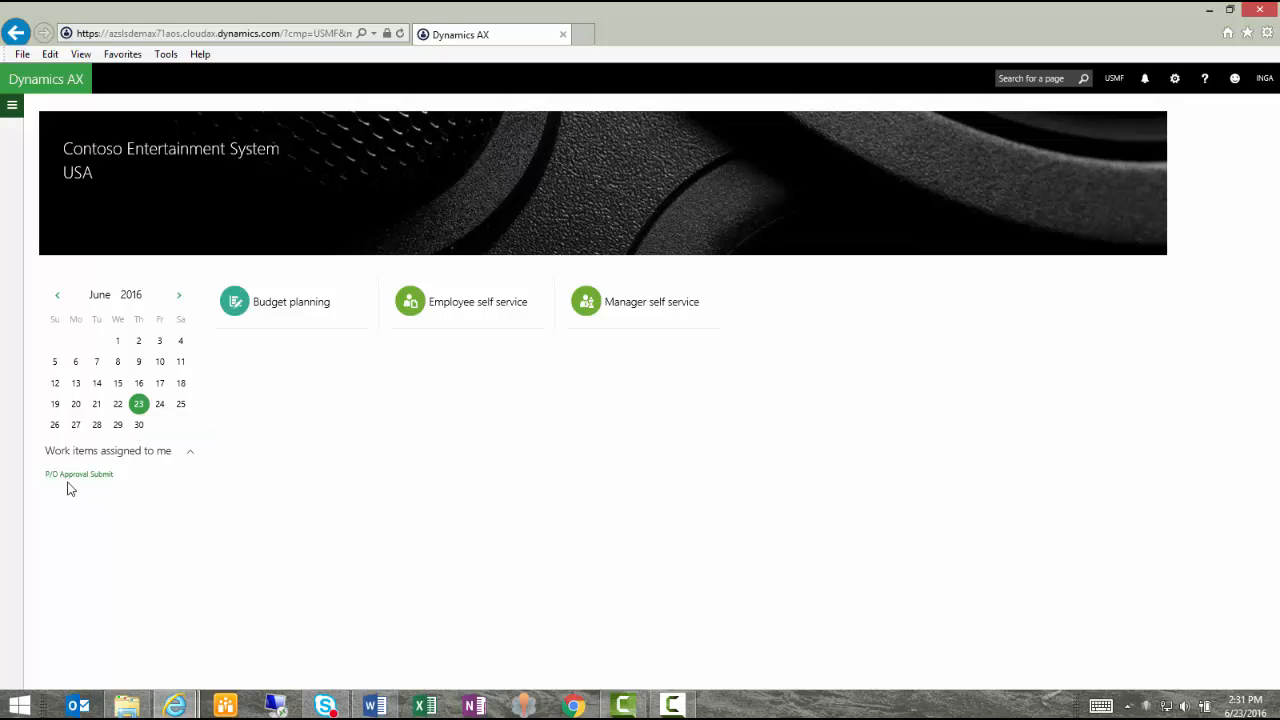
mouse_move(78, 474)
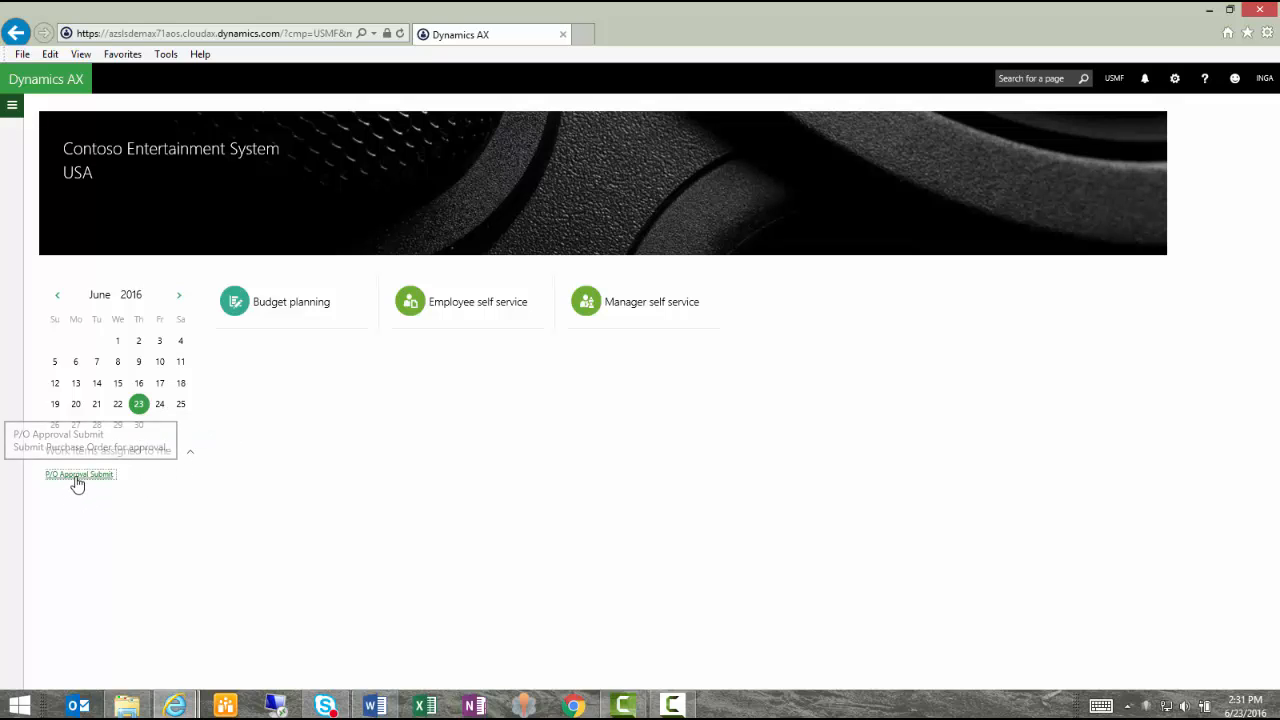
- Approve the P/O work item for order 00000069 from my work items and return home
click(80, 474)
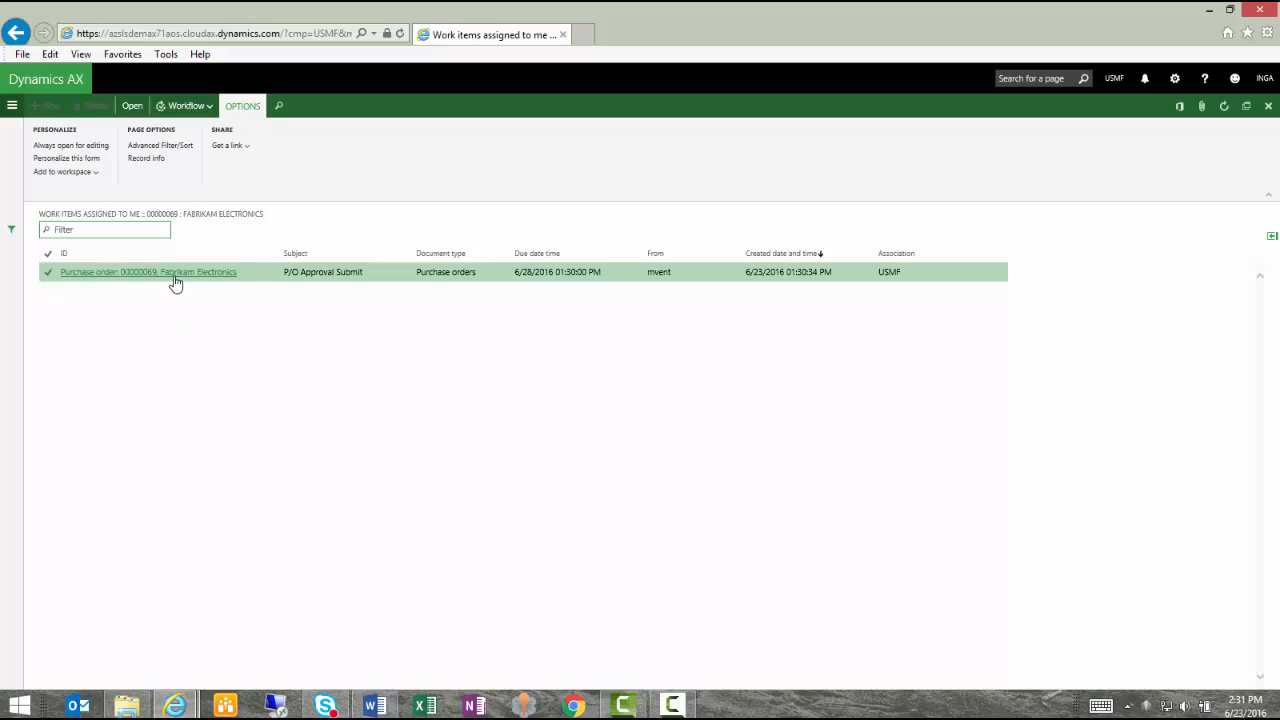
mouse_move(148, 272)
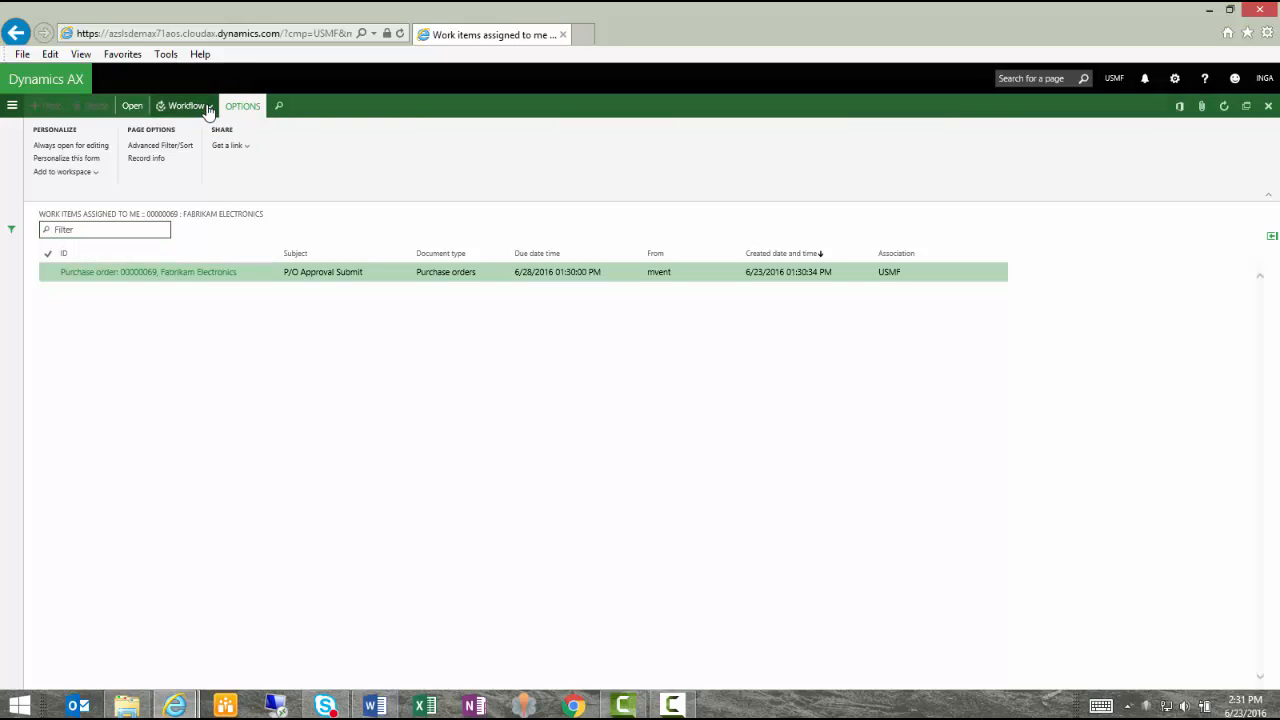
click(186, 104)
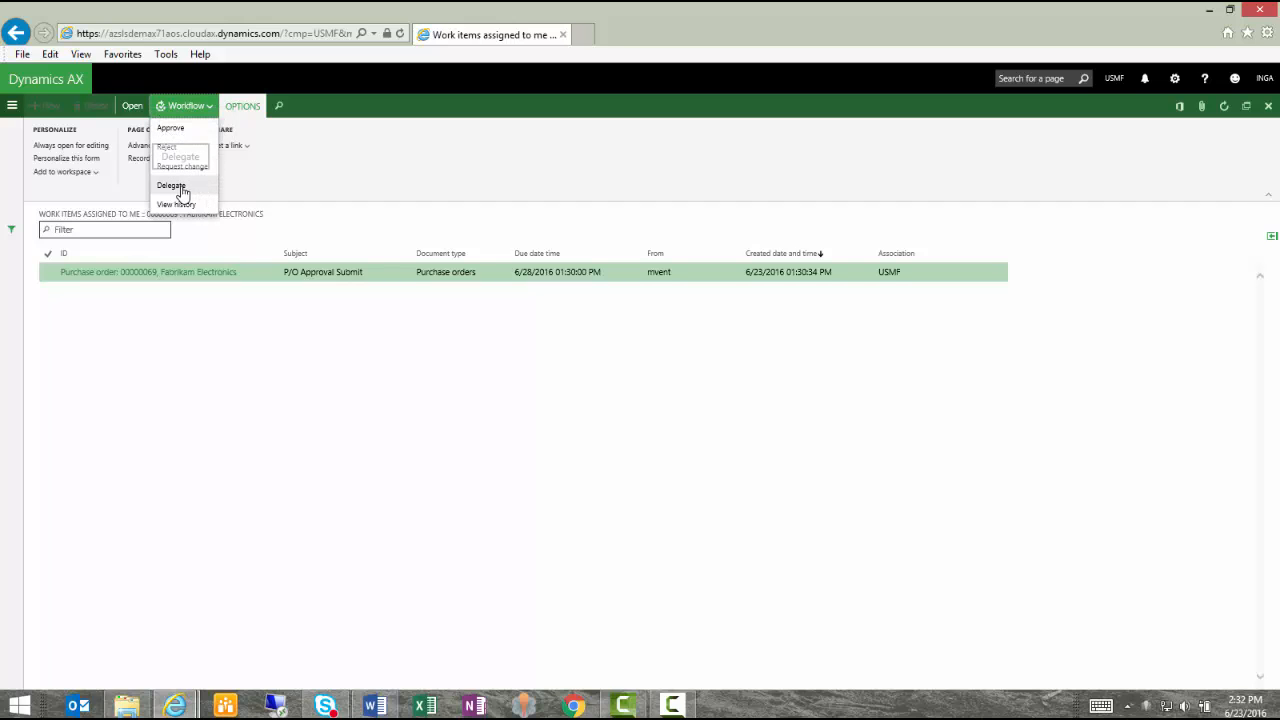
mouse_move(172, 128)
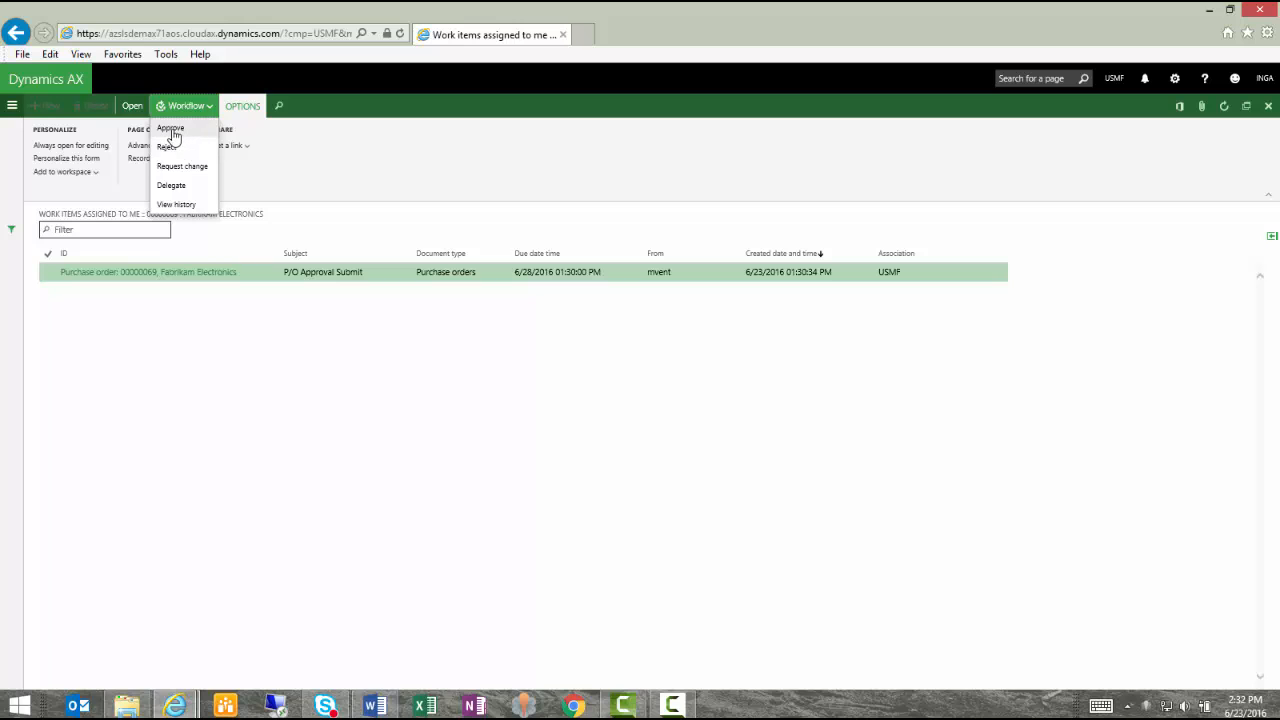
click(184, 106)
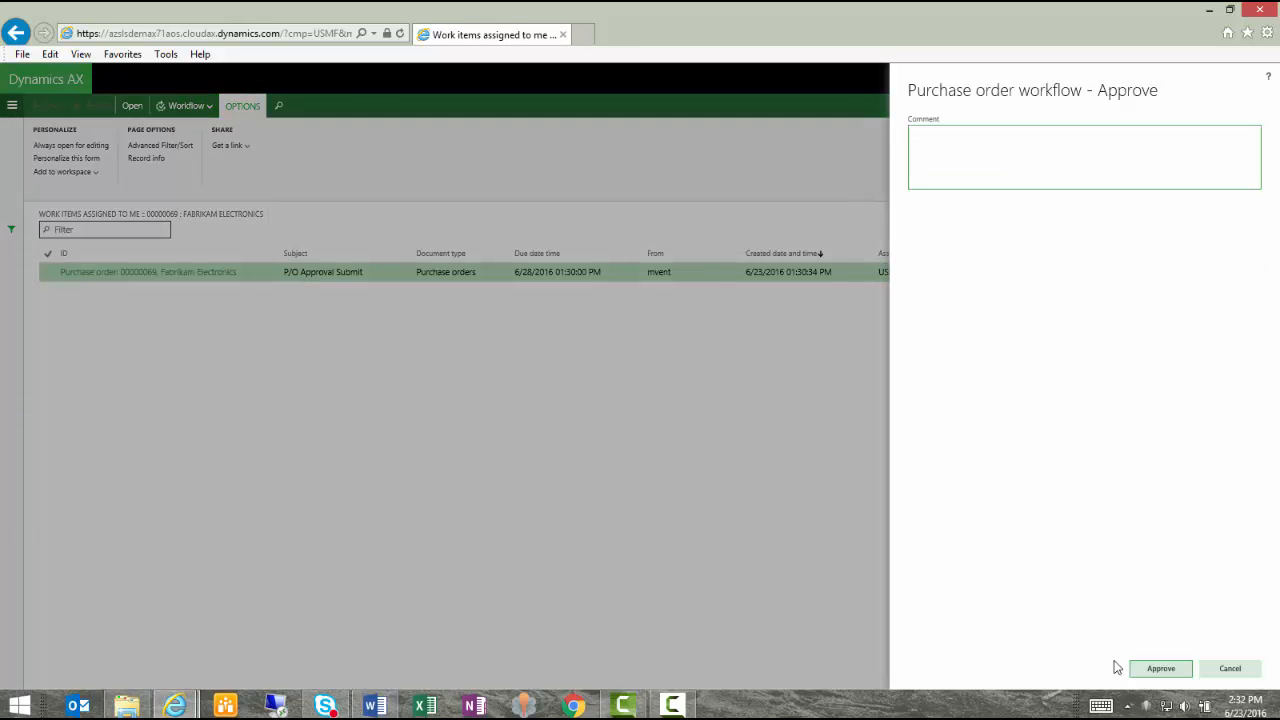
click(1160, 668)
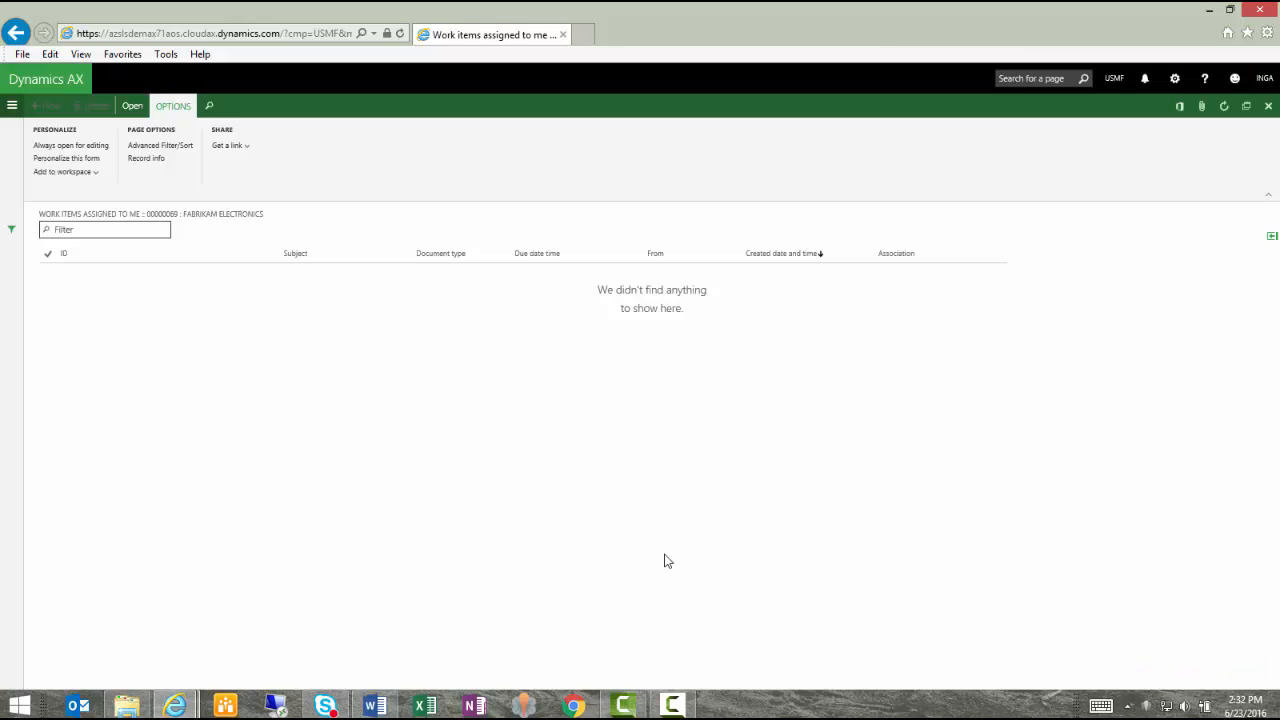
mouse_move(222, 246)
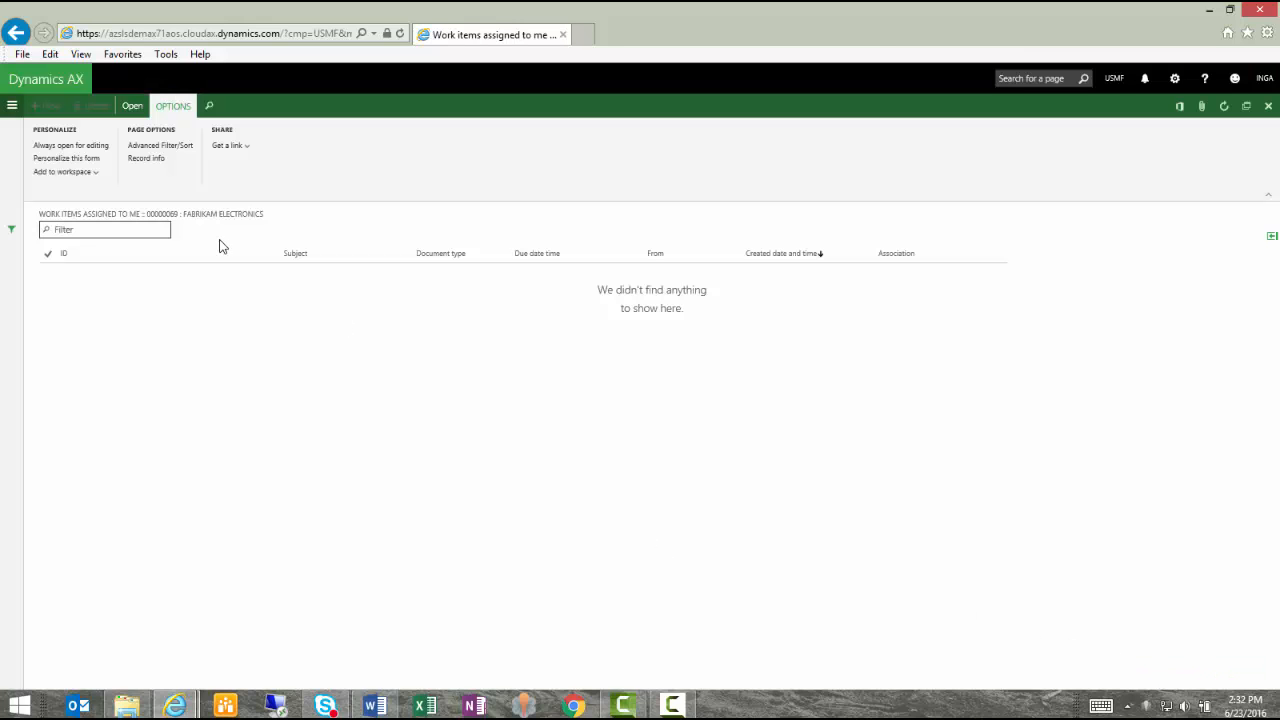
click(16, 32)
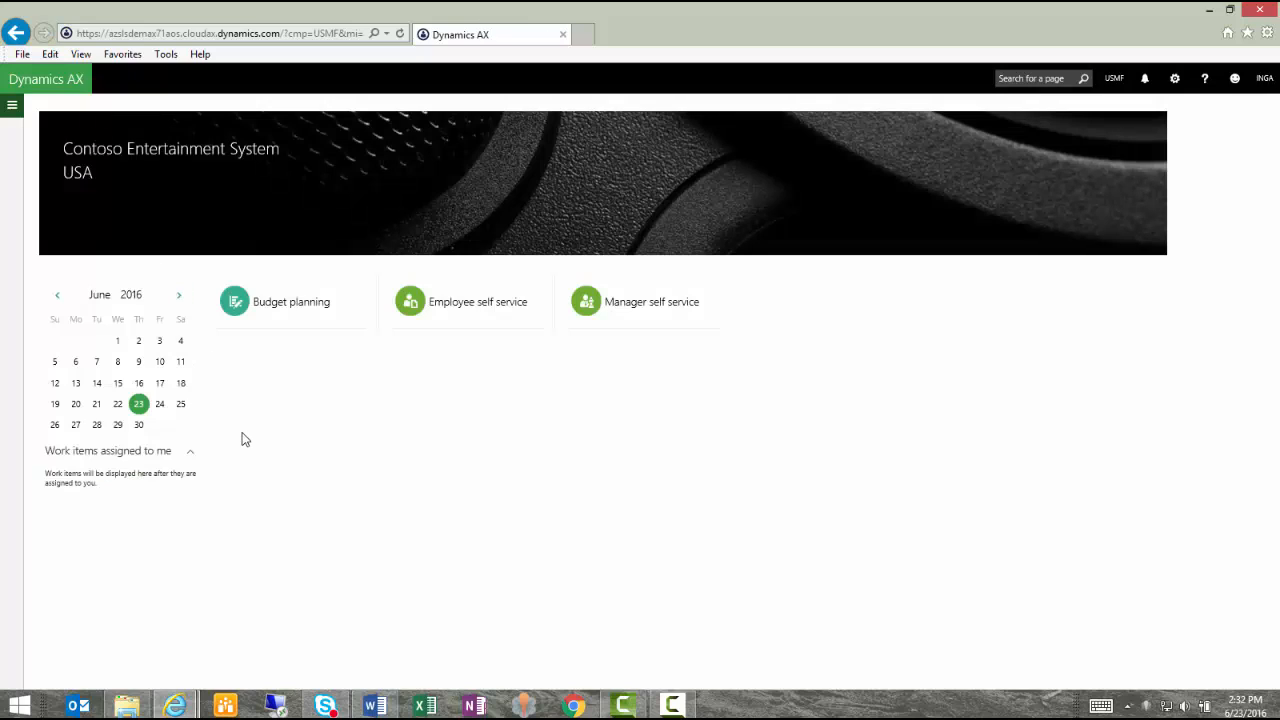
mouse_move(656, 500)
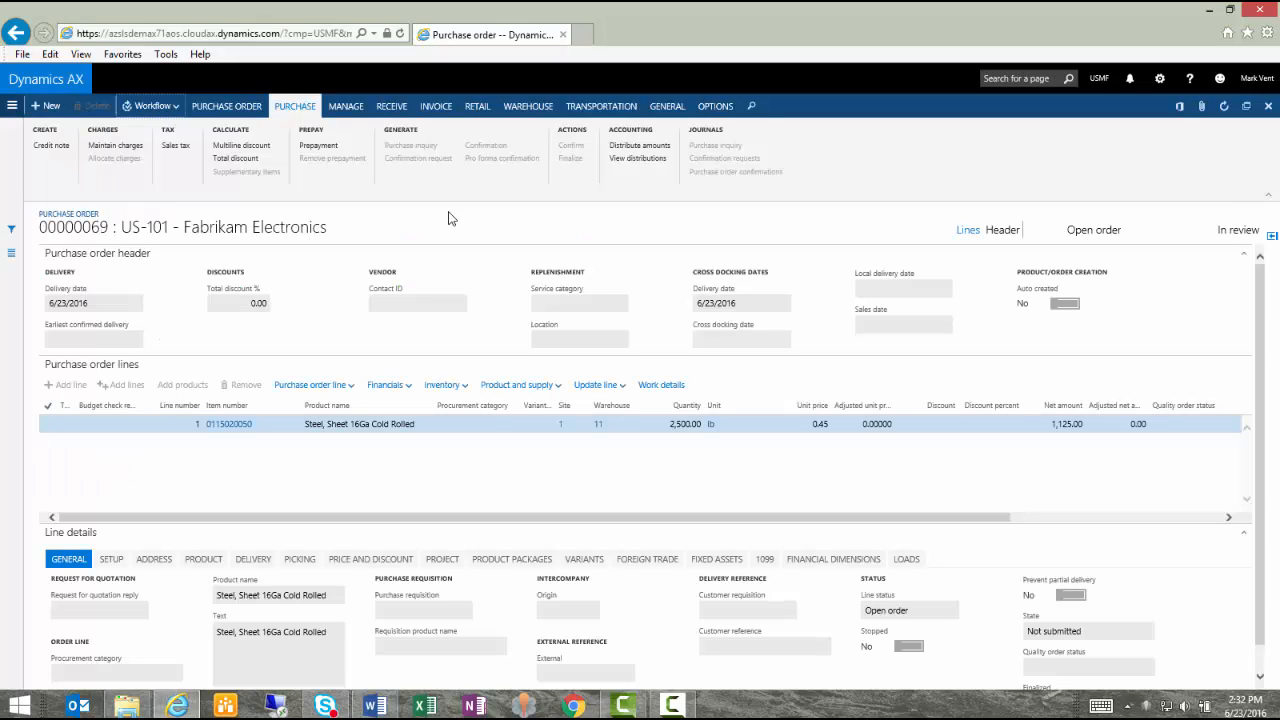
mouse_move(1124, 188)
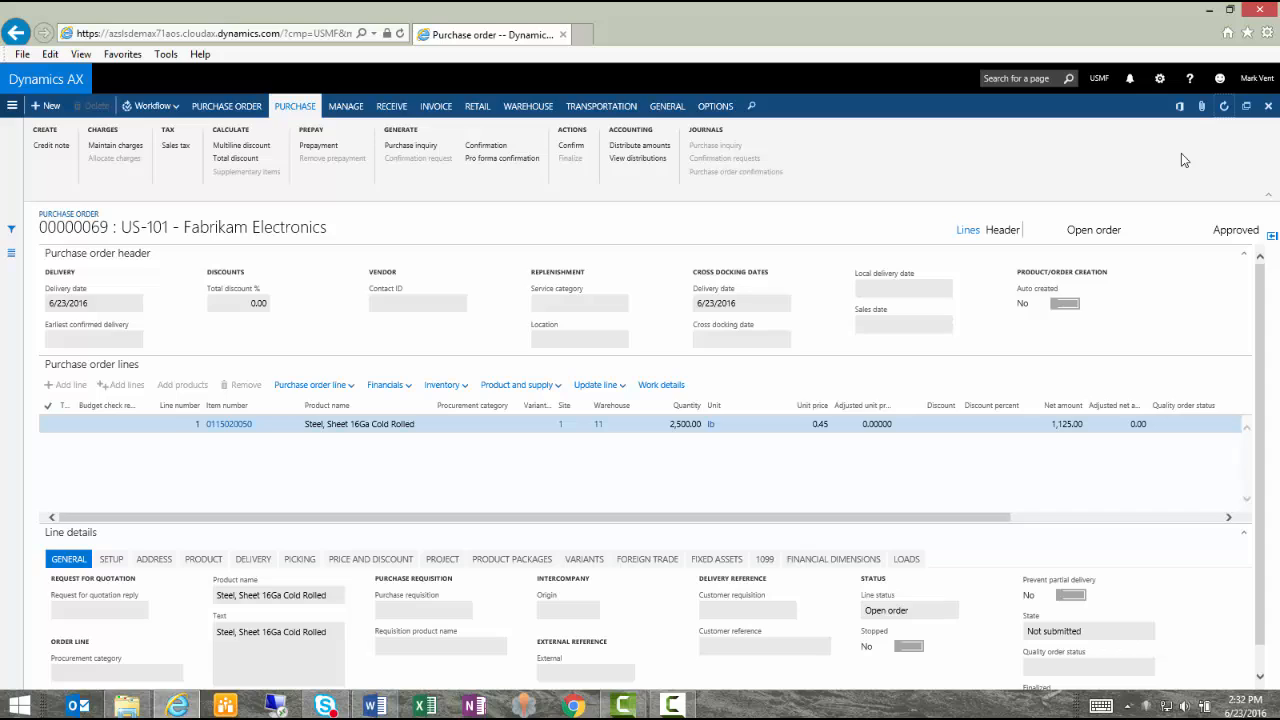
mouse_move(1256, 218)
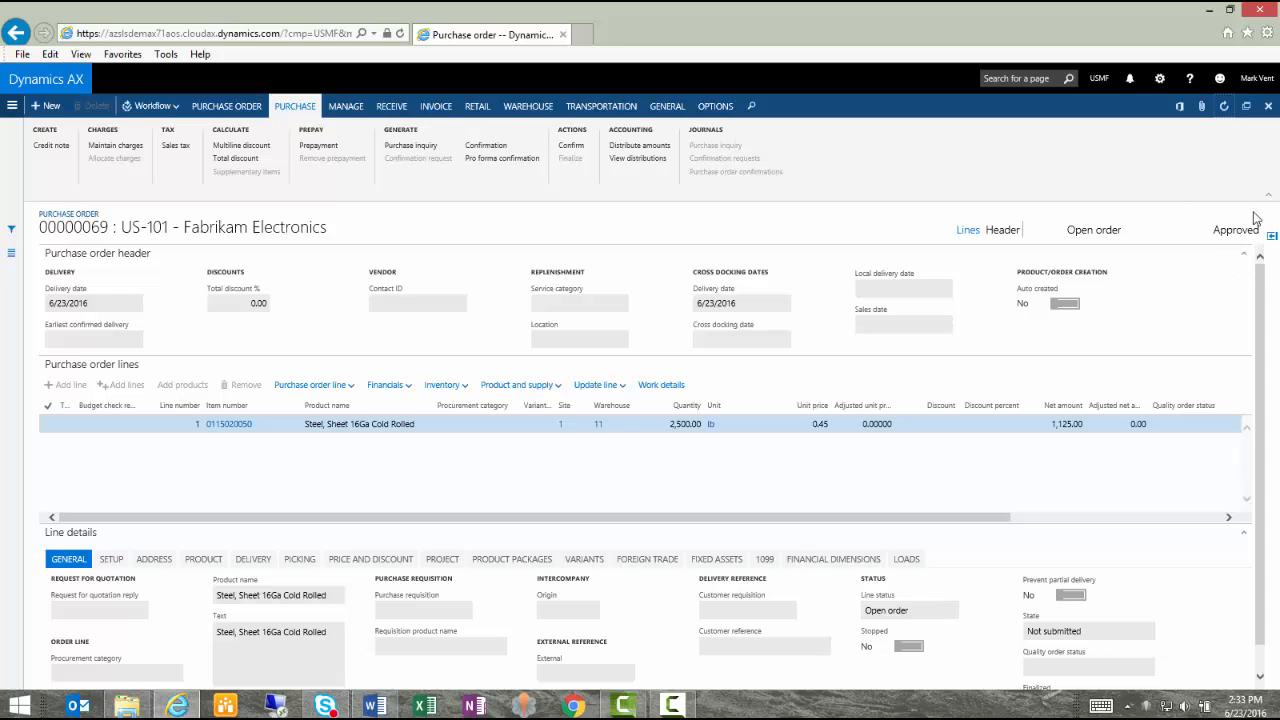
mouse_move(1200, 254)
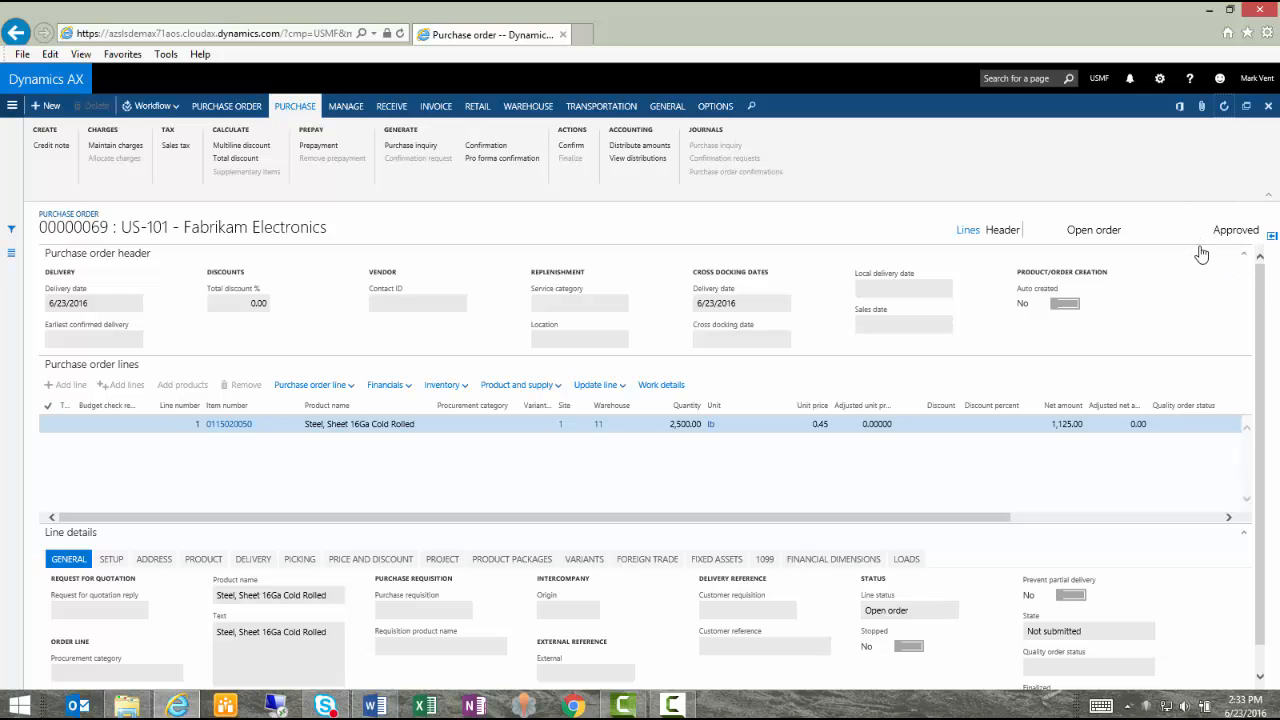
mouse_move(910, 178)
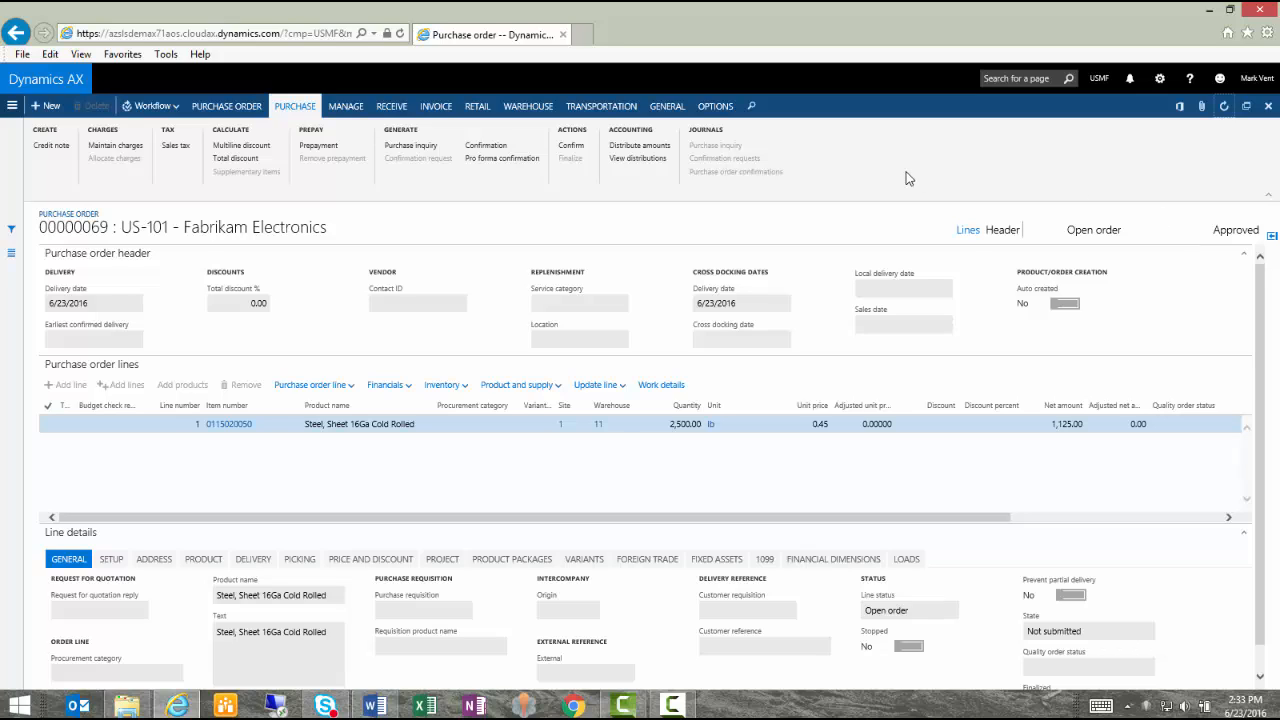
mouse_move(904, 178)
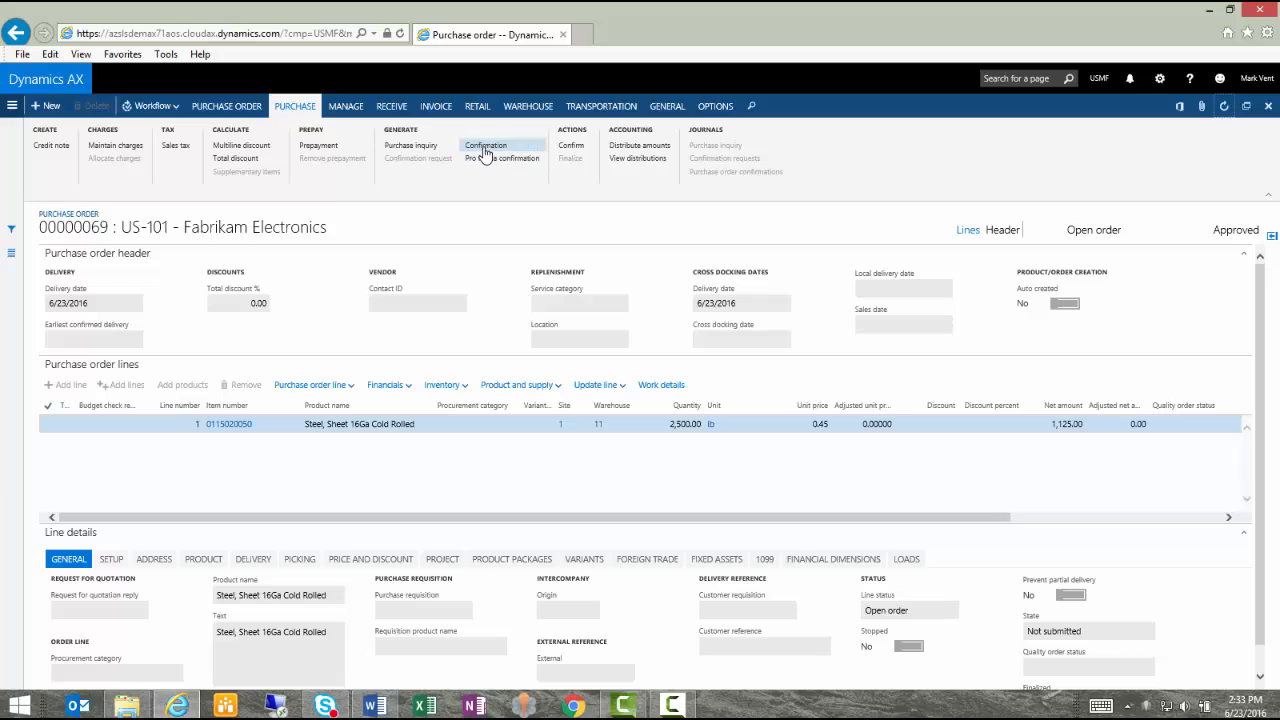
- Start the Confirmation for approved purchase order 00000069 from Fabrikam Electronics
click(486, 144)
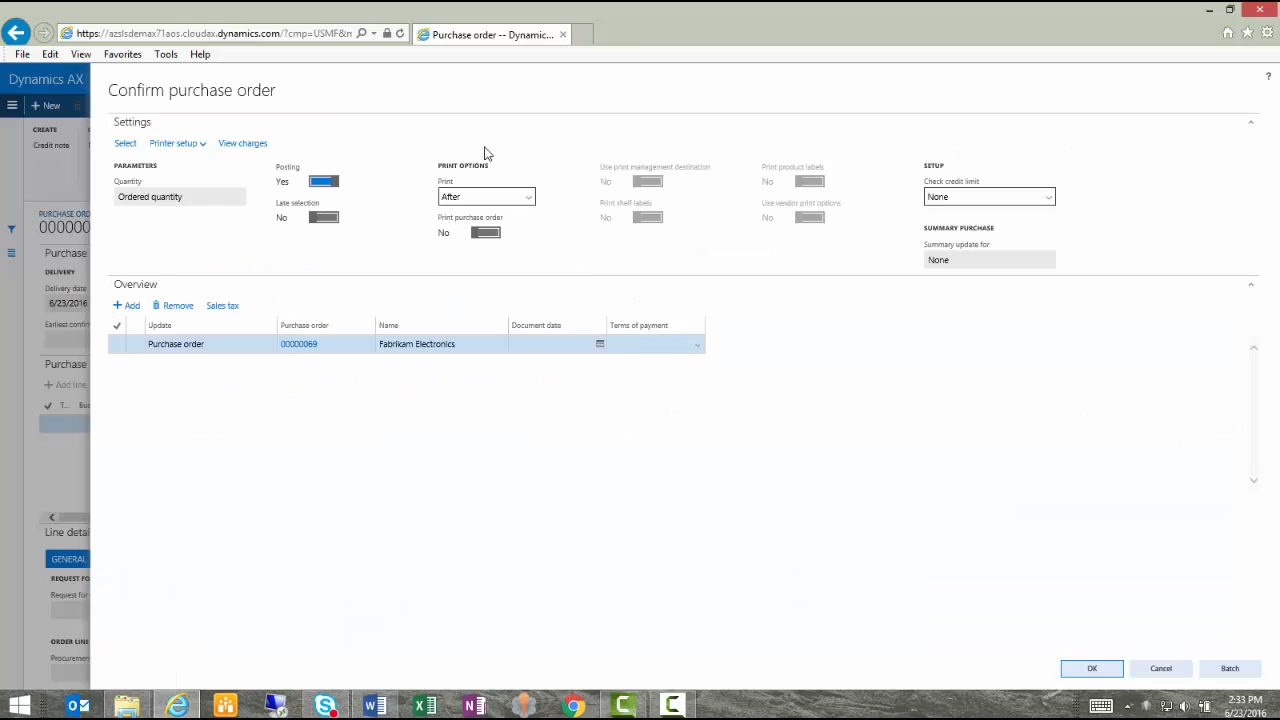
mouse_move(384, 130)
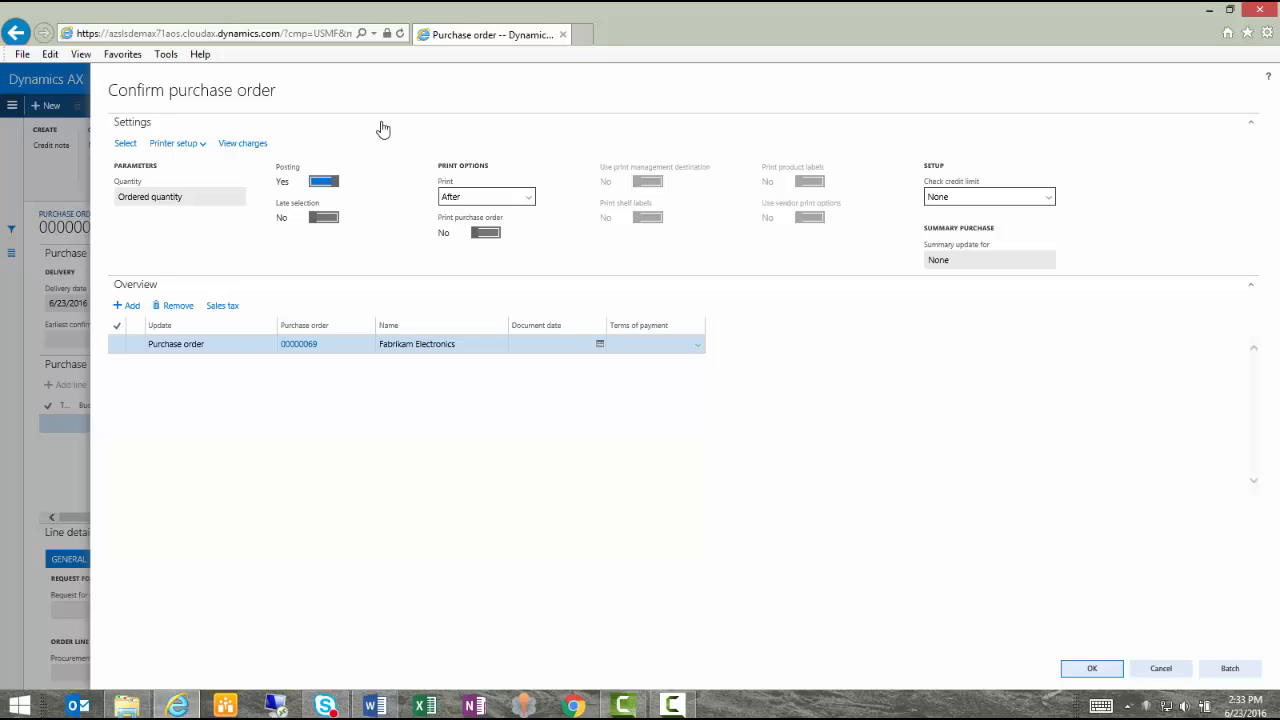
mouse_move(402, 130)
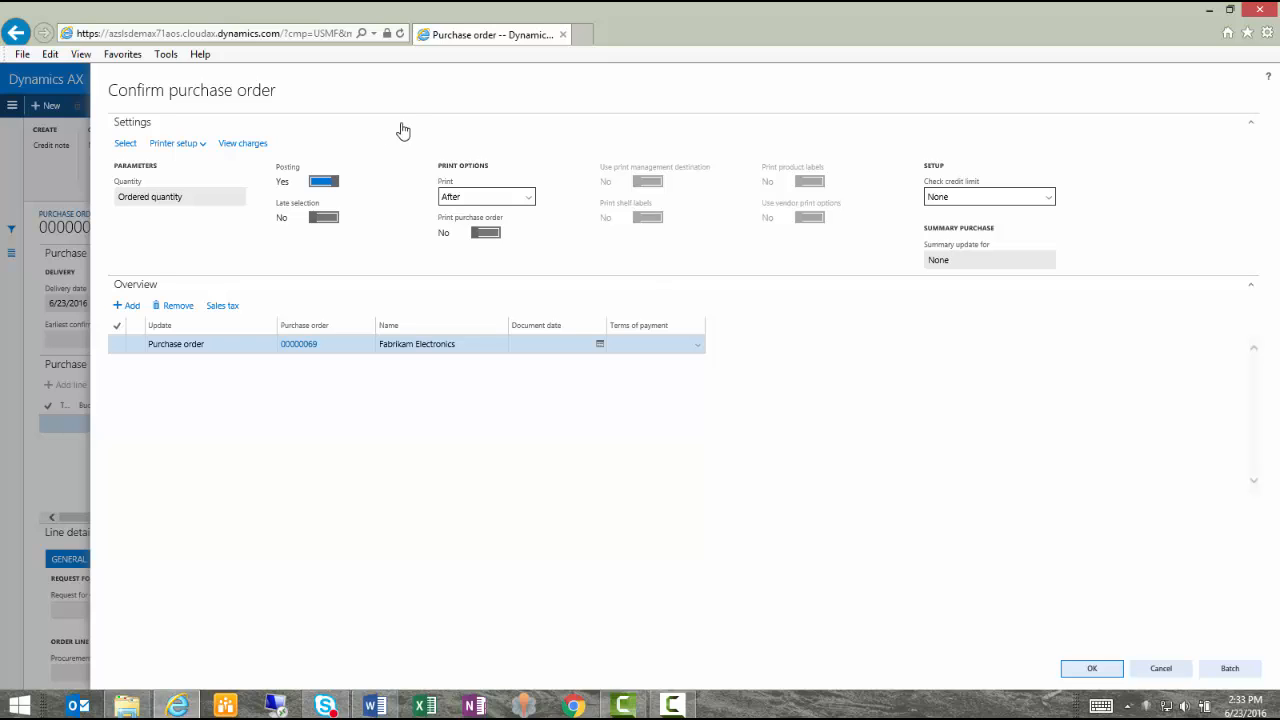